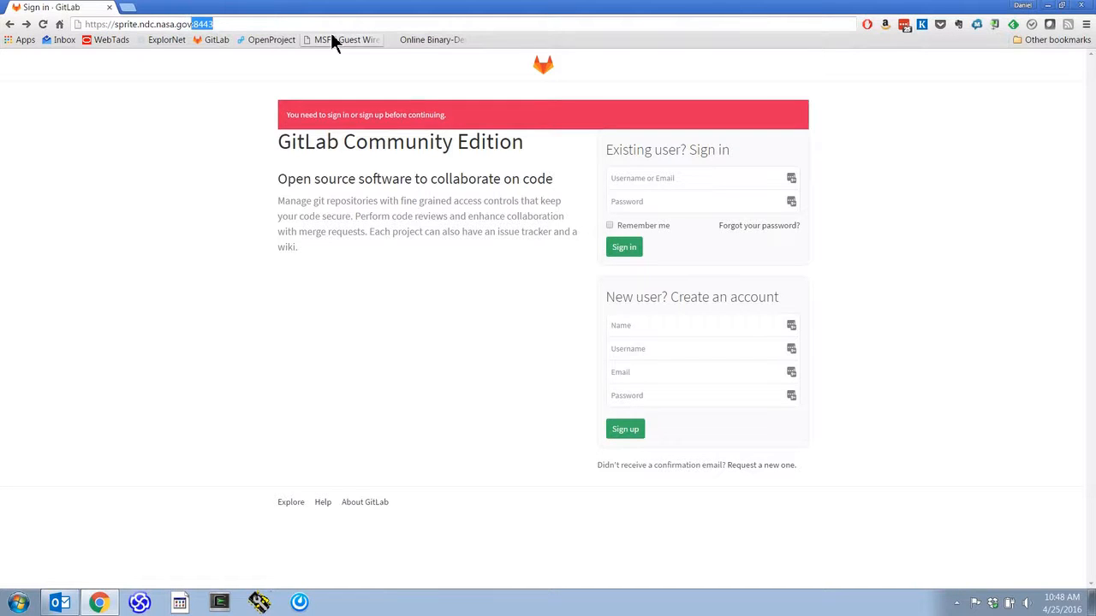
pyautogui.moveTo(715, 449)
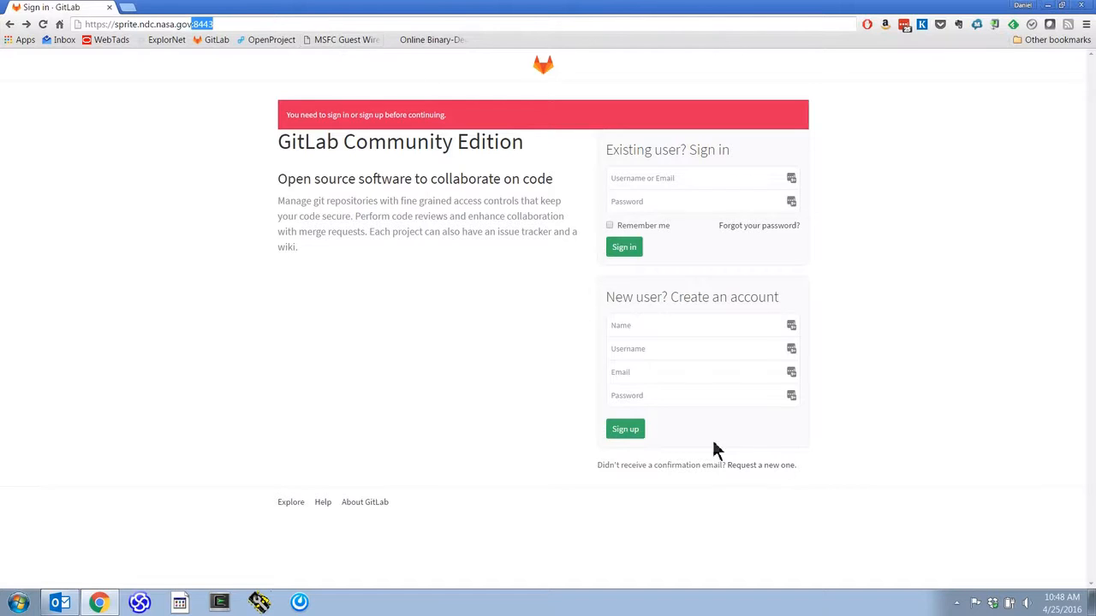
# Fill the sign-up form with name Daniel and username dlh, then submit the registration
pyautogui.write('Daniel')
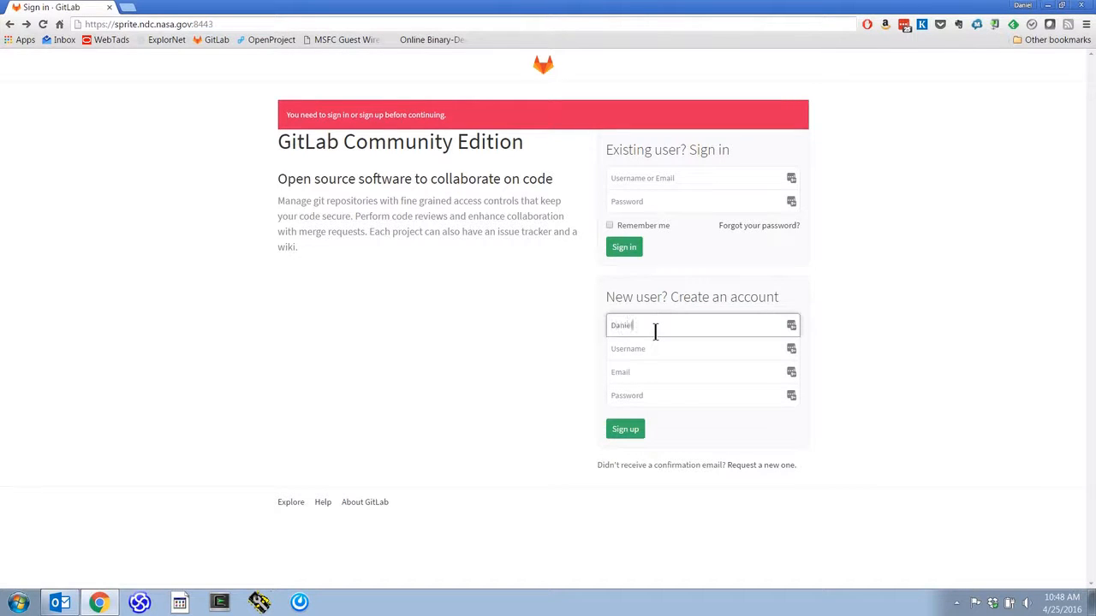
pyautogui.click(693, 349)
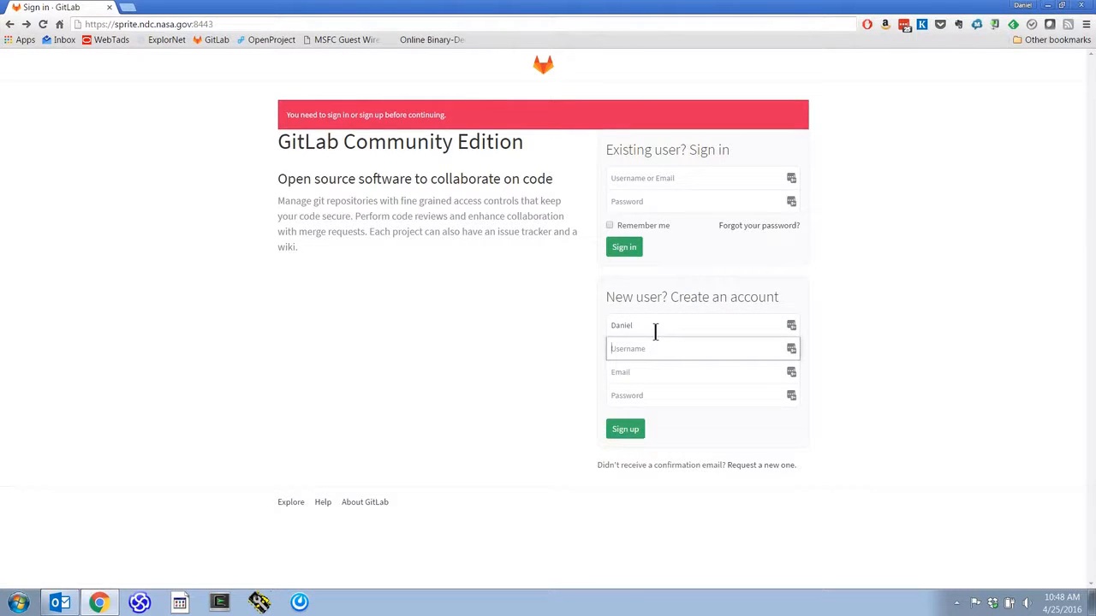
pyautogui.write('dlheater')
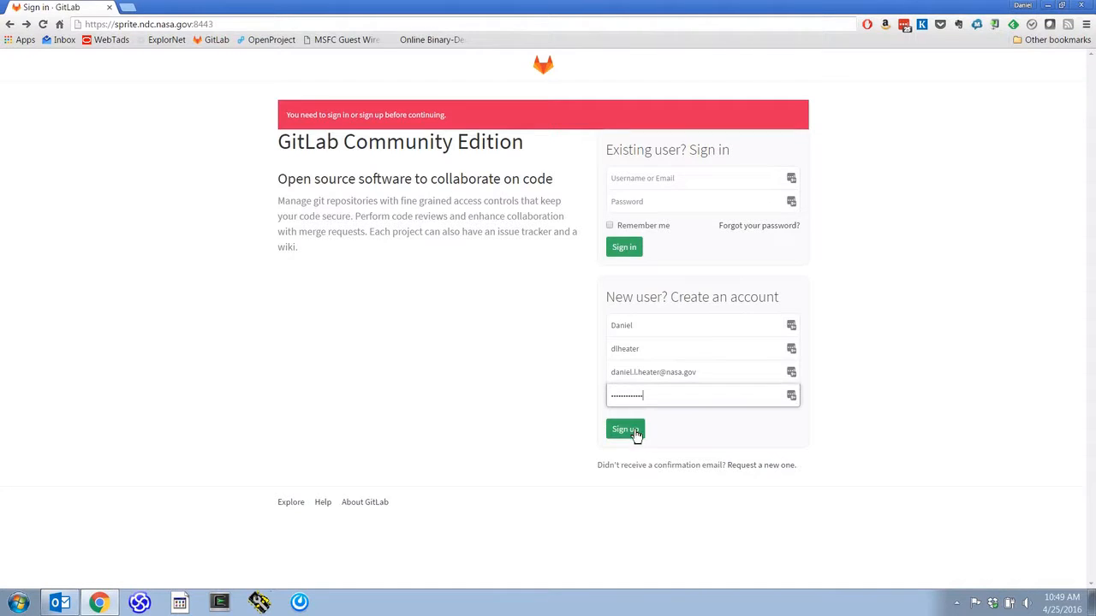
pyautogui.click(624, 428)
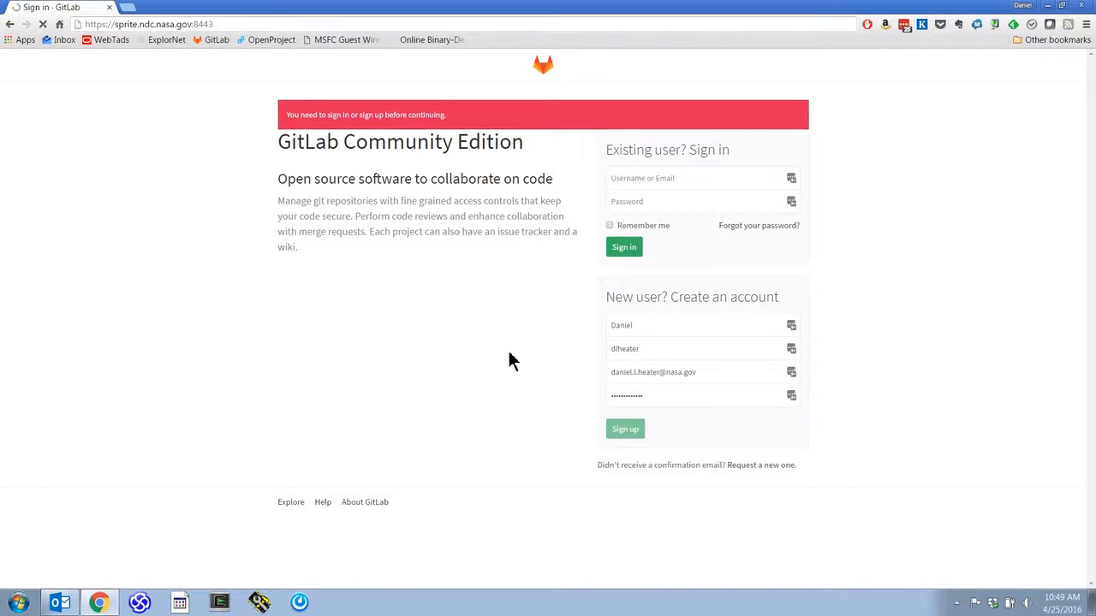
# Confirm the new account from the GitLab confirmation email in Outlook
pyautogui.click(625, 428)
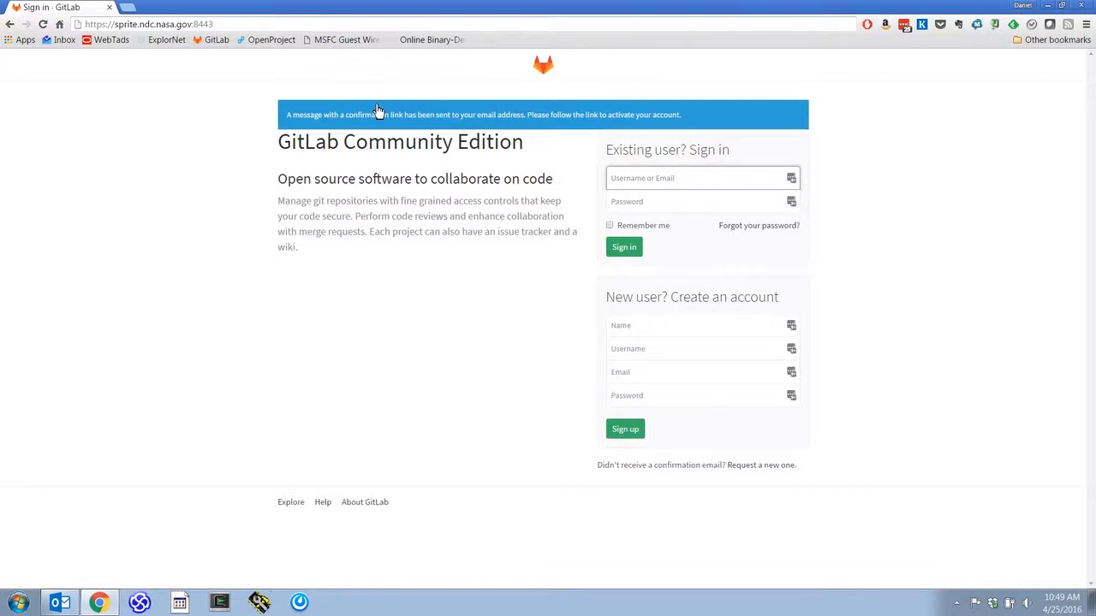
pyautogui.moveTo(294, 129)
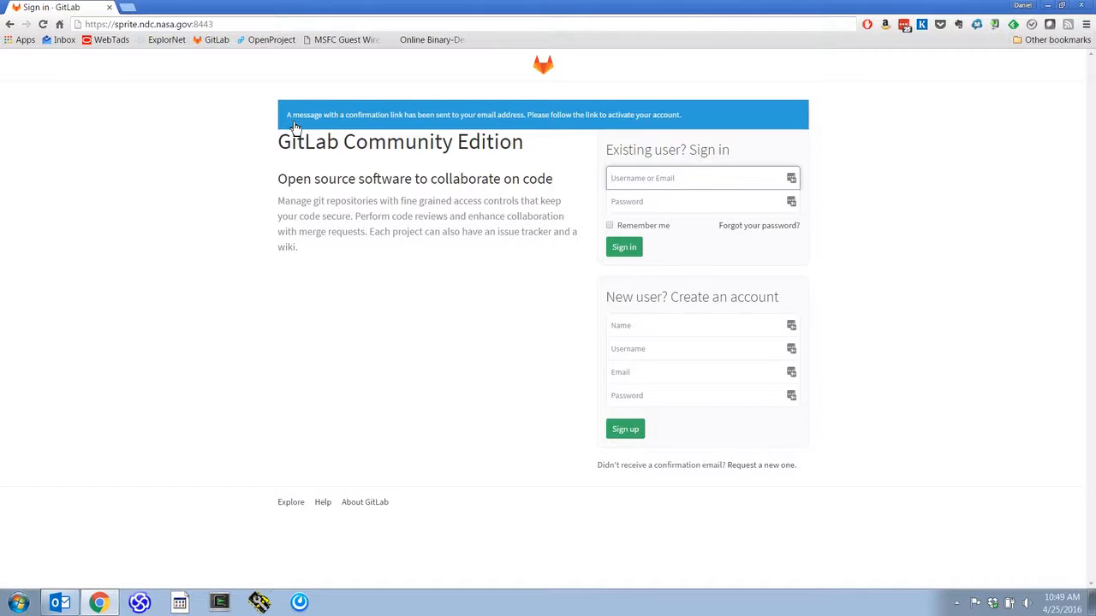
pyautogui.moveTo(500, 118)
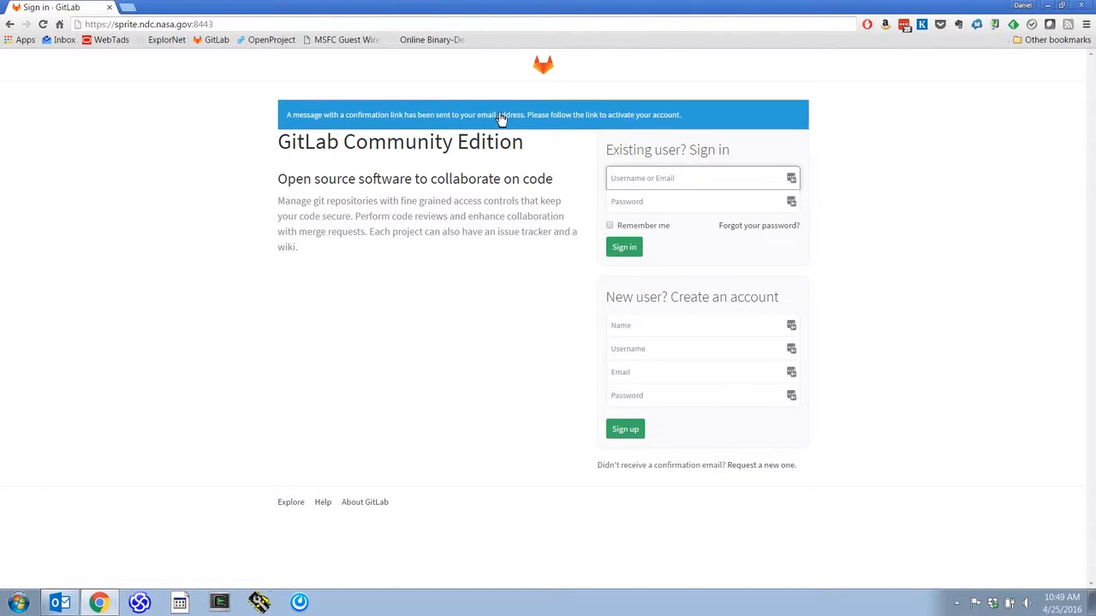
pyautogui.moveTo(603, 123)
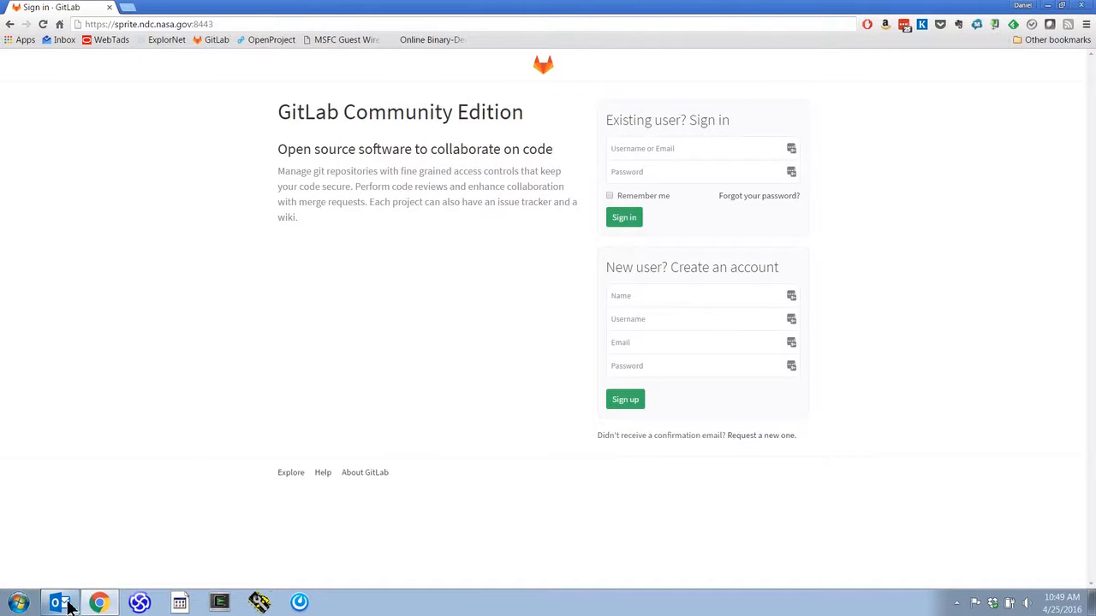
pyautogui.click(59, 603)
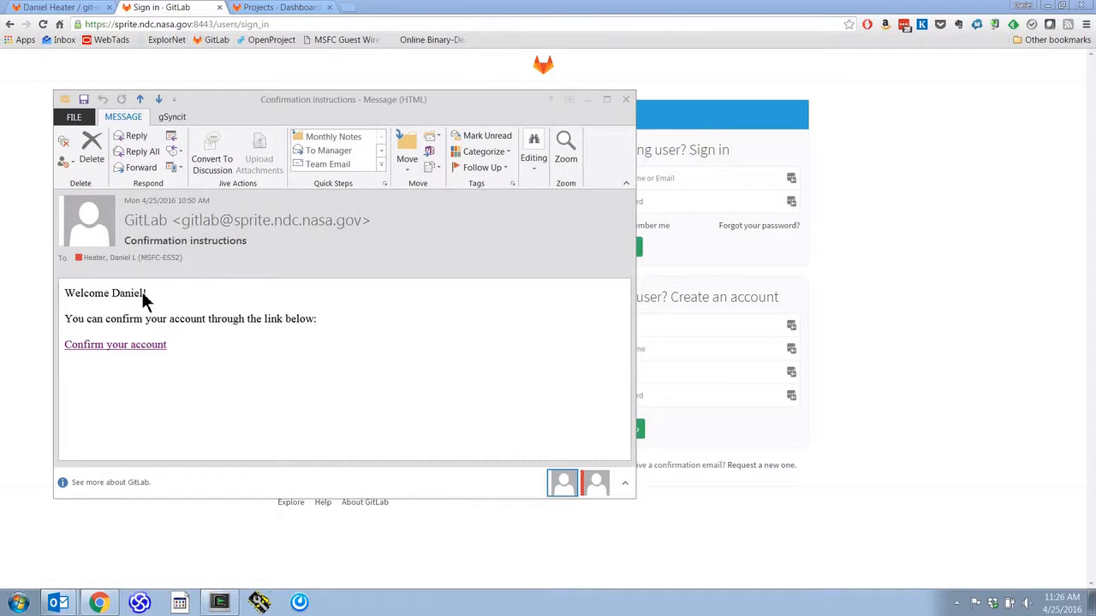
pyautogui.moveTo(146, 353)
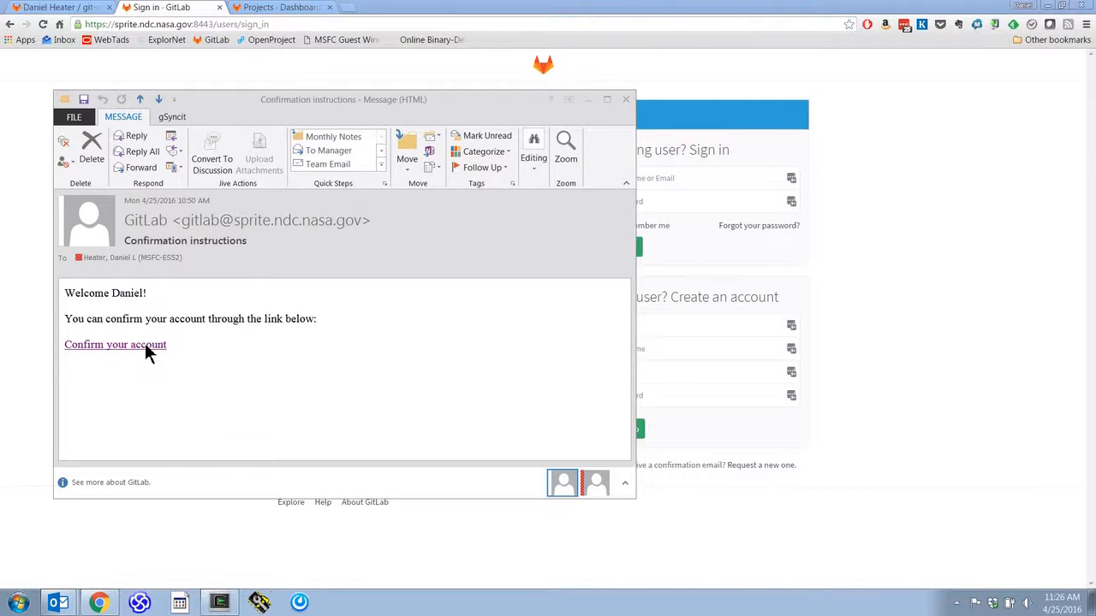
pyautogui.click(115, 344)
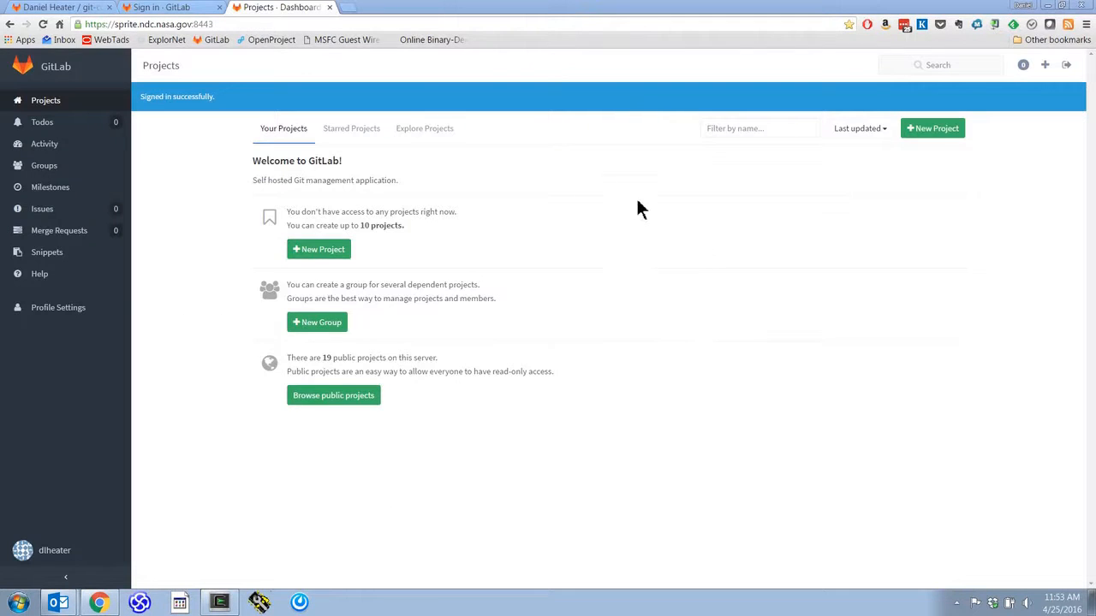
pyautogui.moveTo(190, 152)
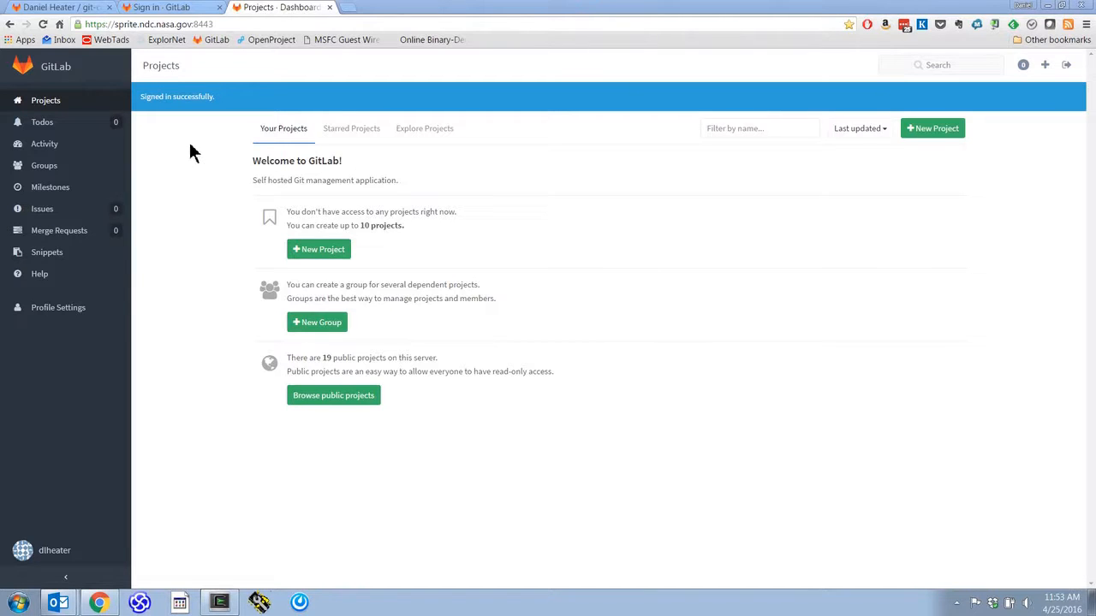
pyautogui.moveTo(432, 133)
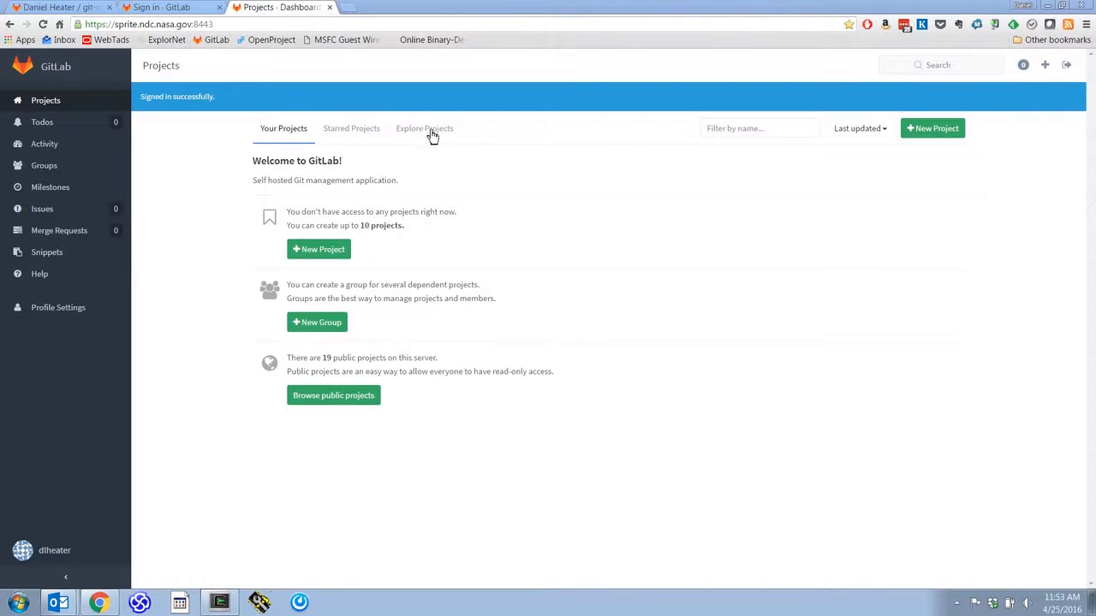
pyautogui.click(424, 128)
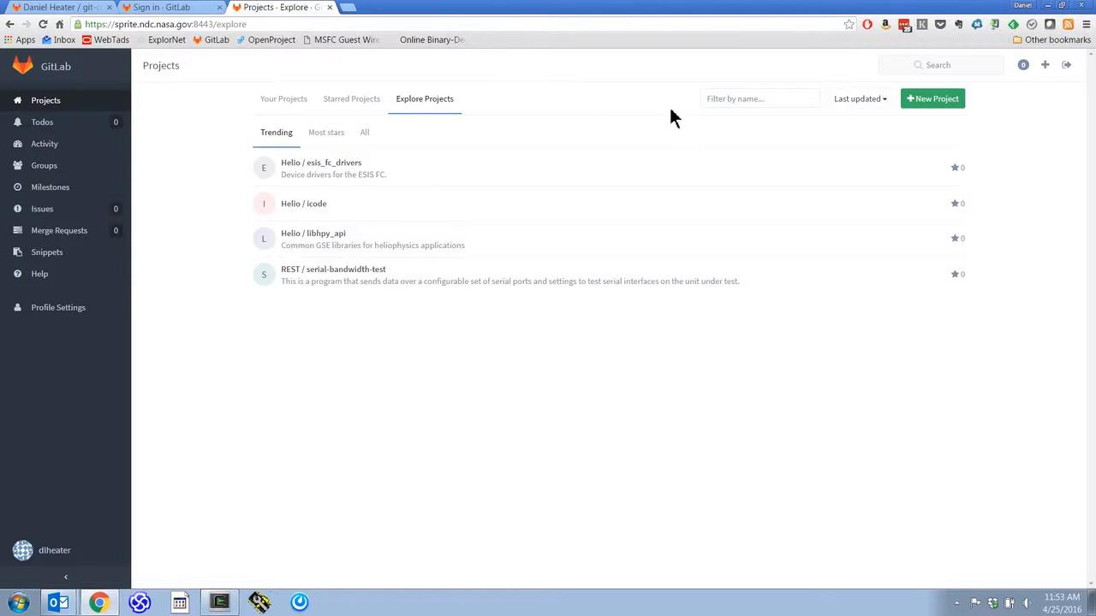
pyautogui.moveTo(692, 116)
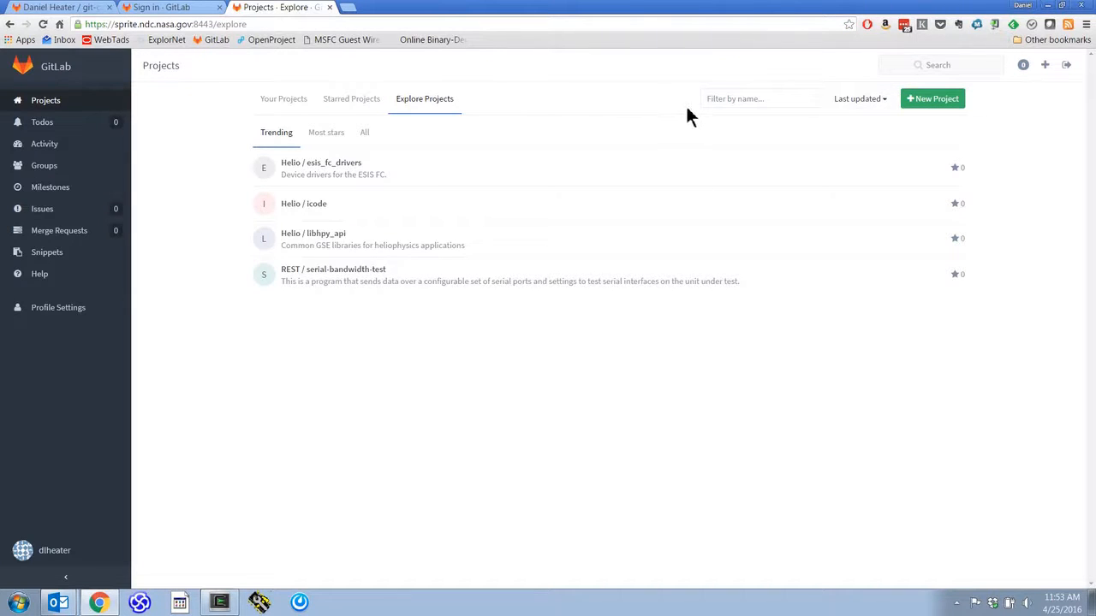
pyautogui.click(363, 132)
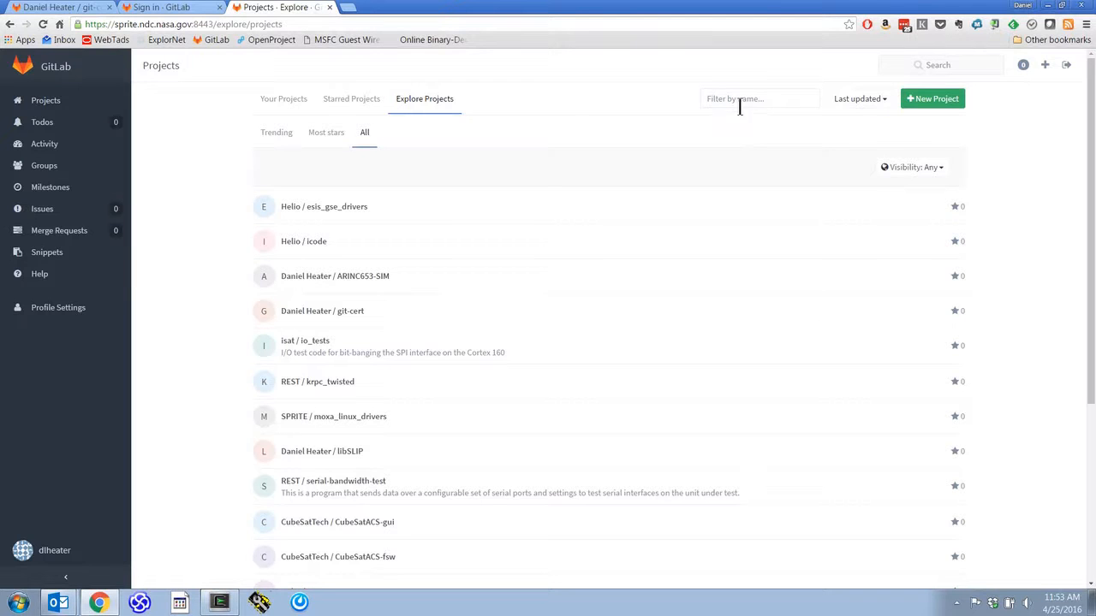
pyautogui.write('git')
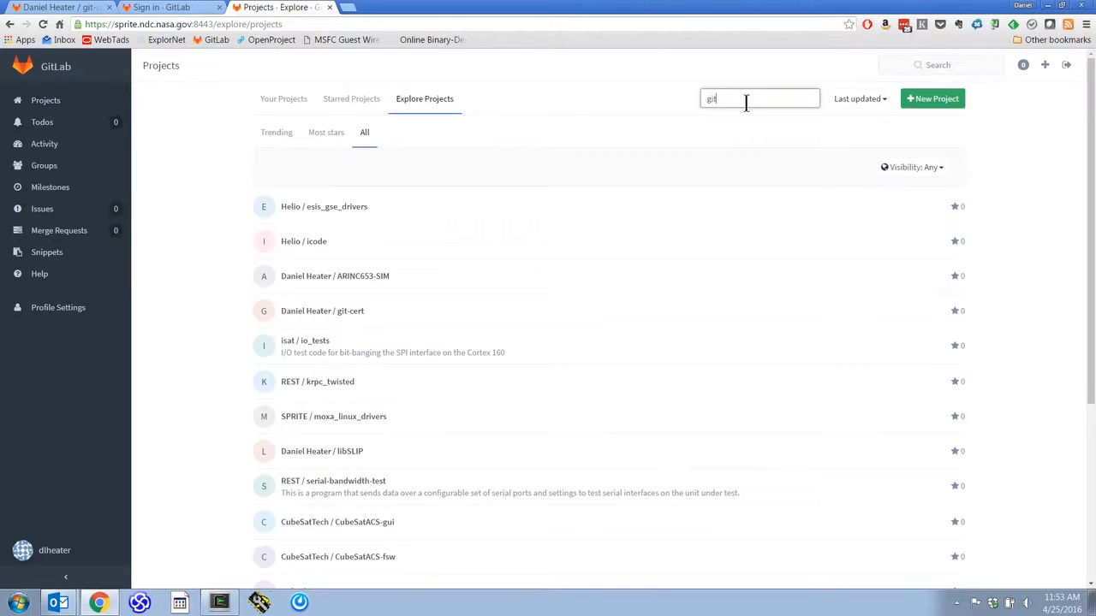
pyautogui.press('Return')
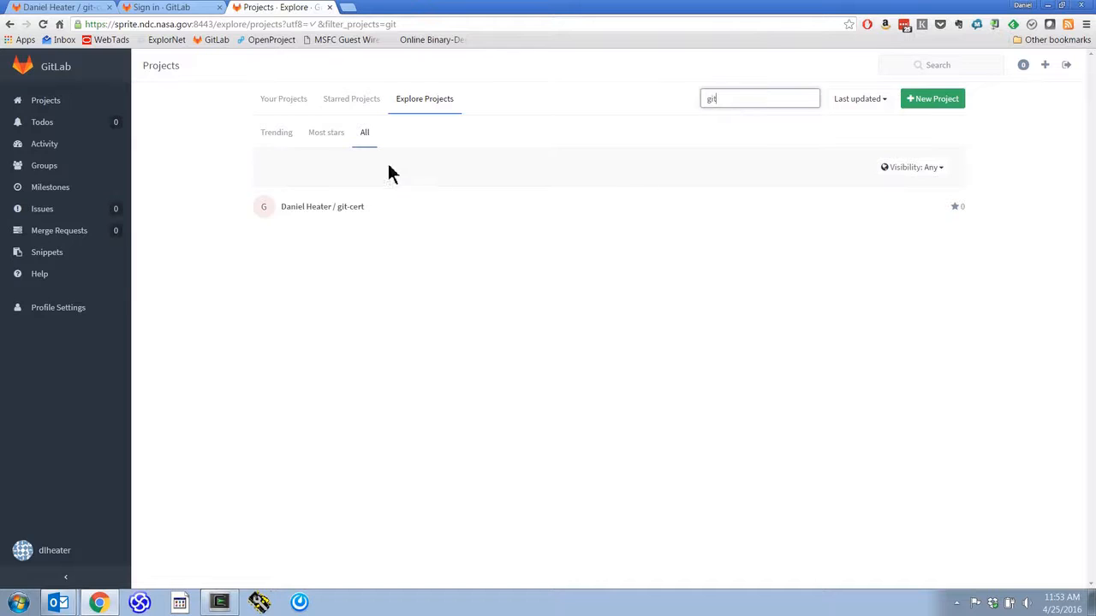
pyautogui.click(343, 205)
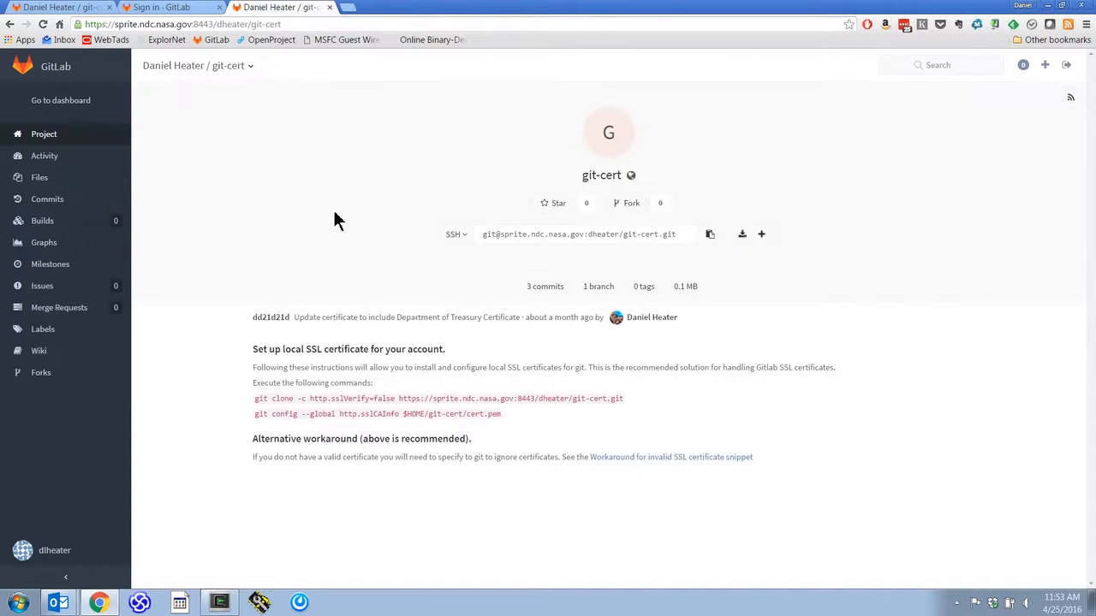
pyautogui.moveTo(263, 284)
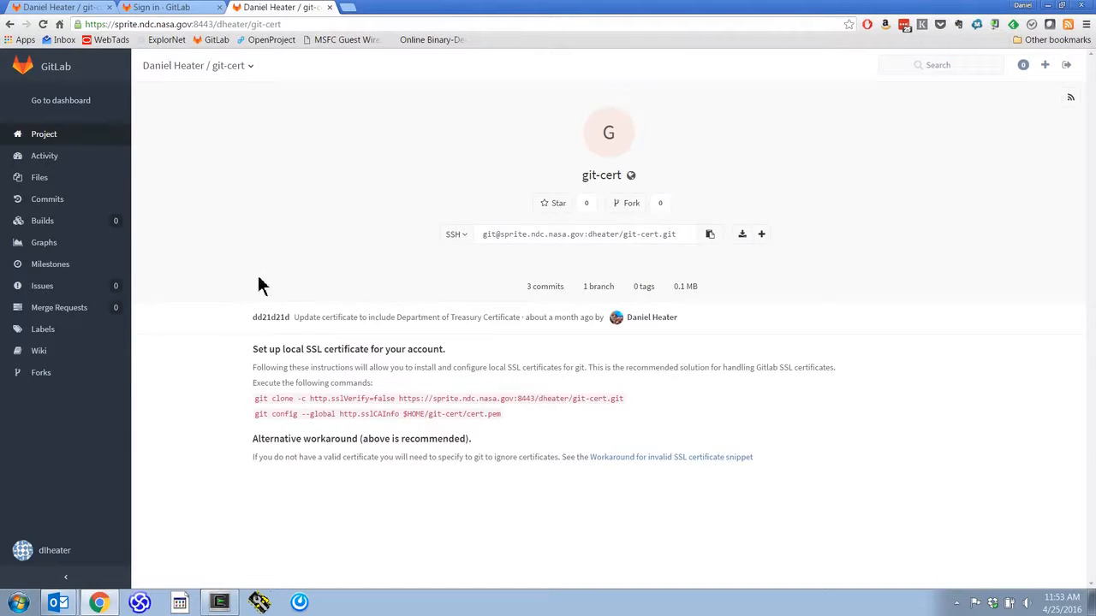
pyautogui.moveTo(325, 349)
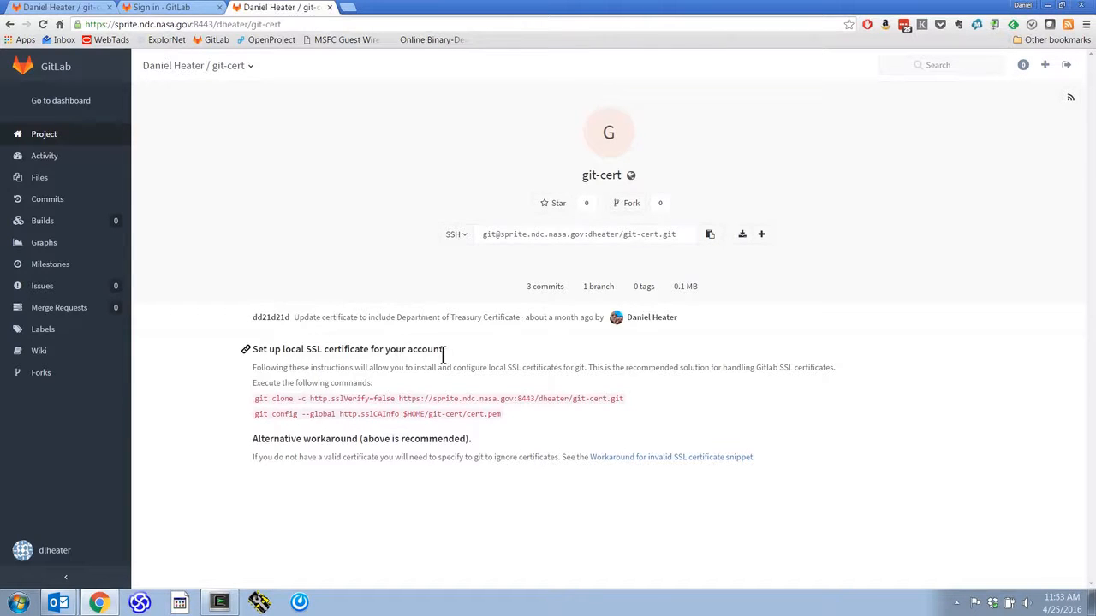
pyautogui.moveTo(486, 387)
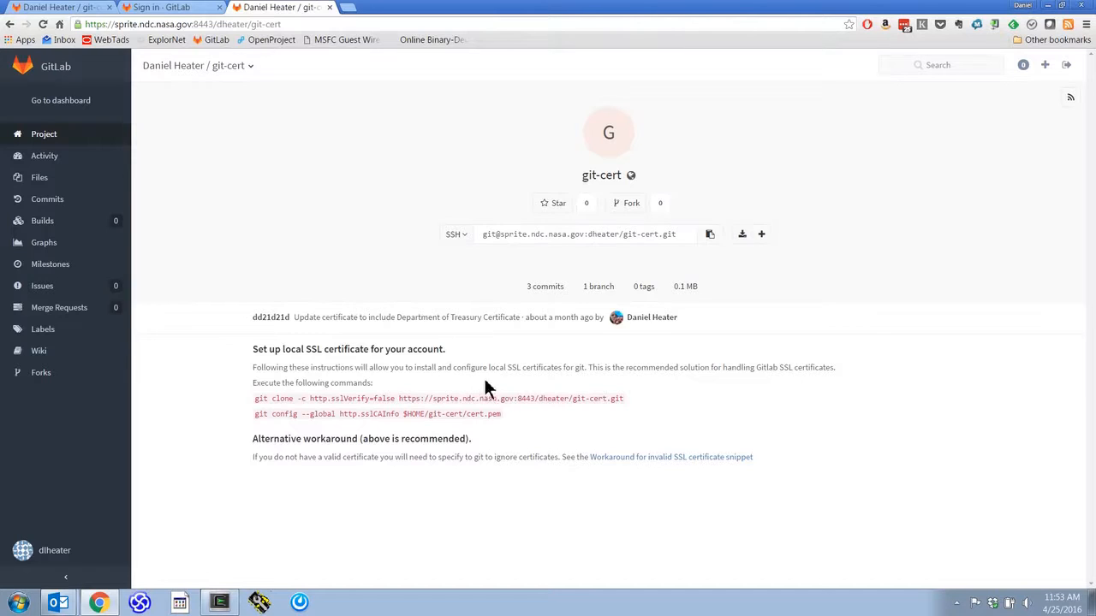
pyautogui.moveTo(647, 385)
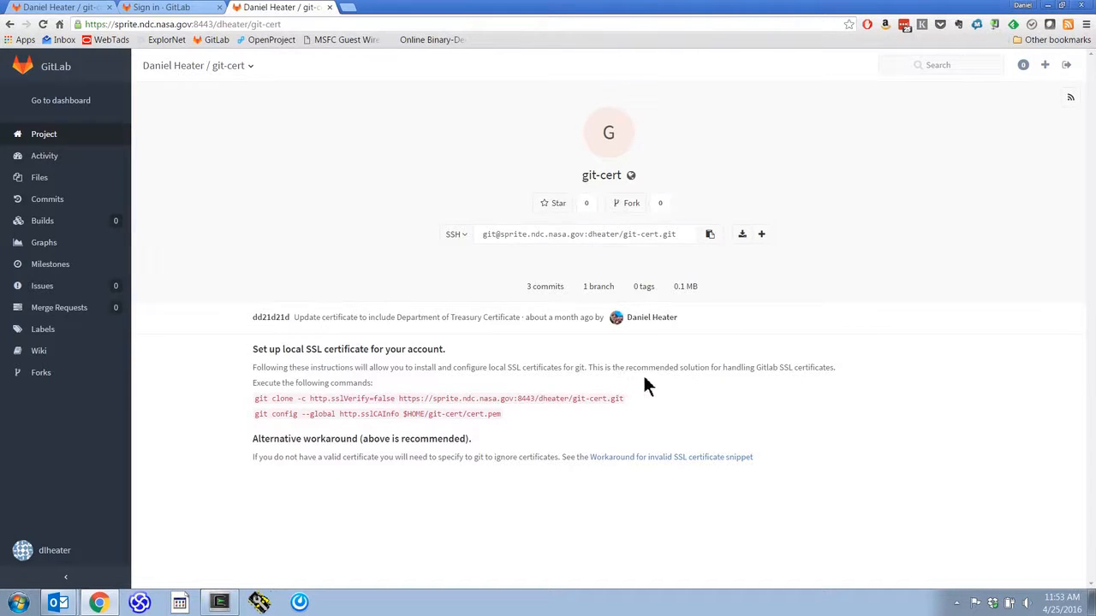
pyautogui.moveTo(706, 394)
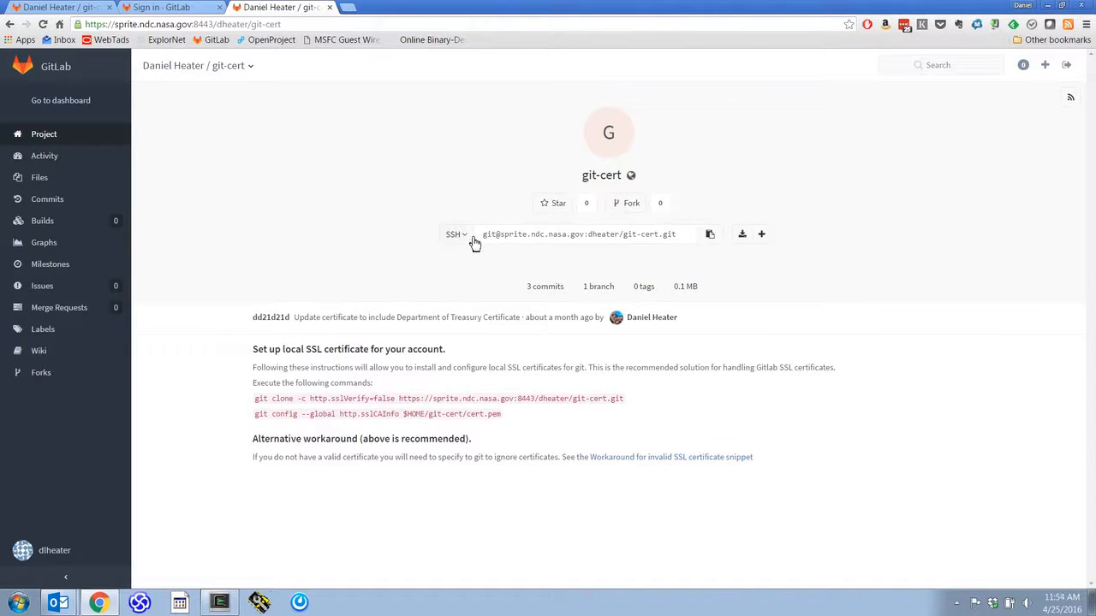
# Switch the git-cert clone address to HTTPS and select the git clone command line
pyautogui.click(456, 233)
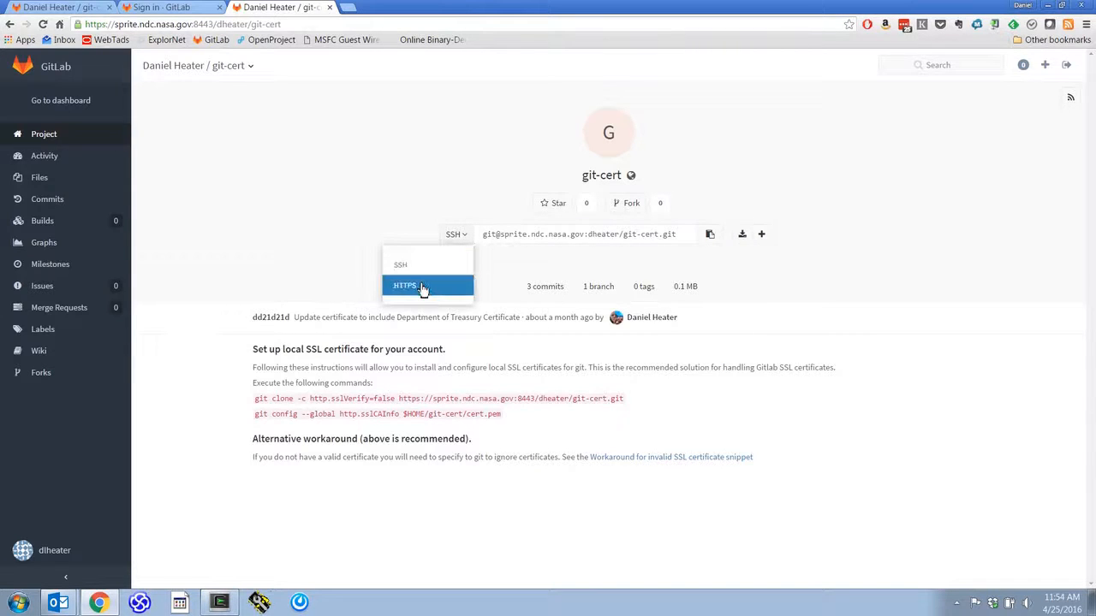
pyautogui.click(408, 285)
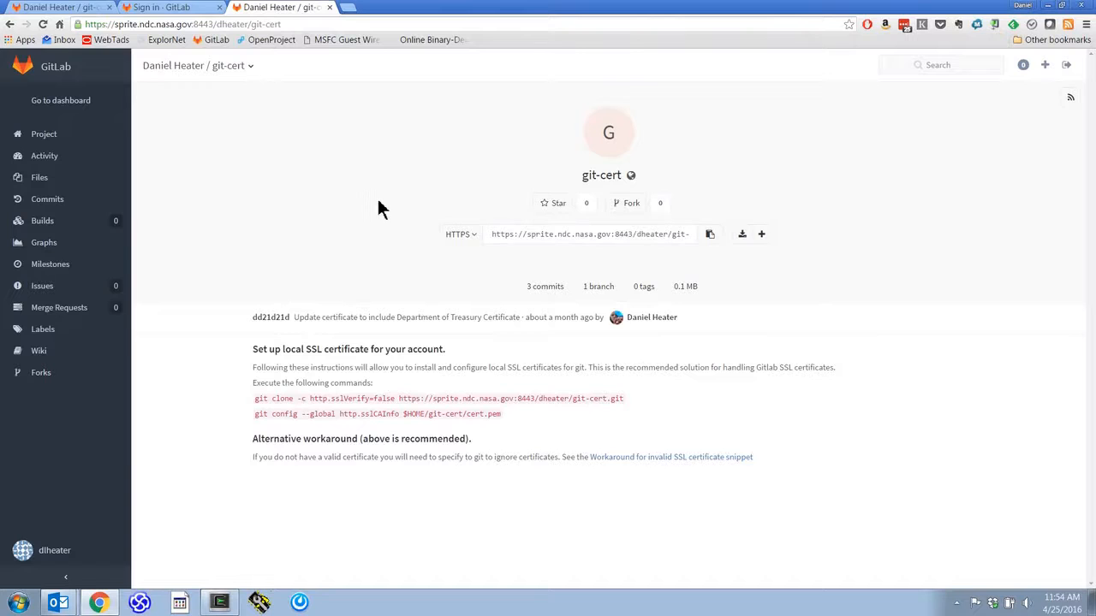
pyautogui.moveTo(632, 257)
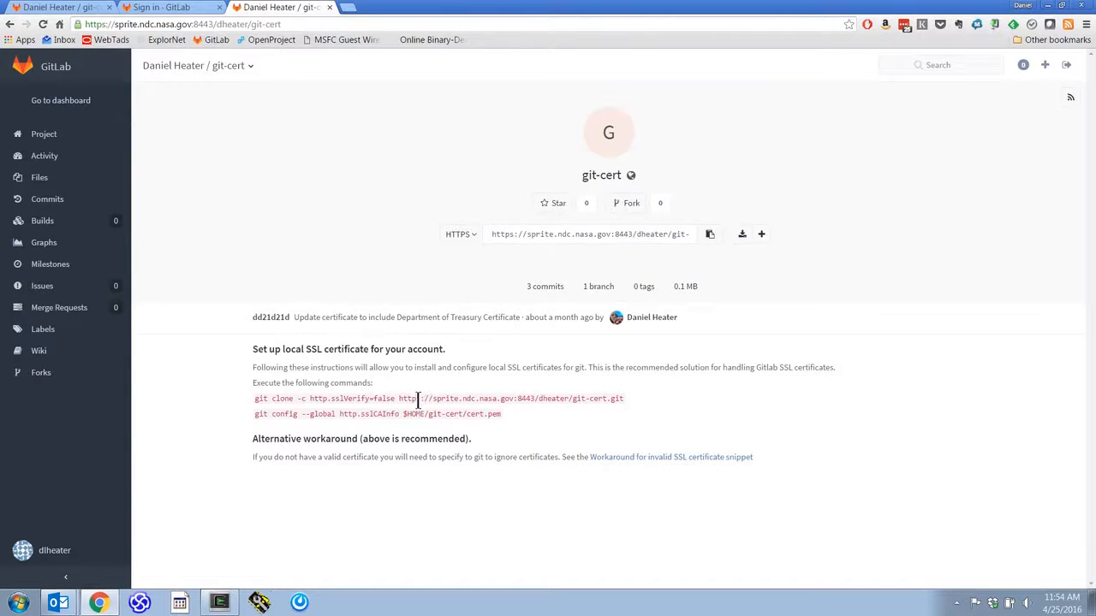
pyautogui.tripleClick(427, 397)
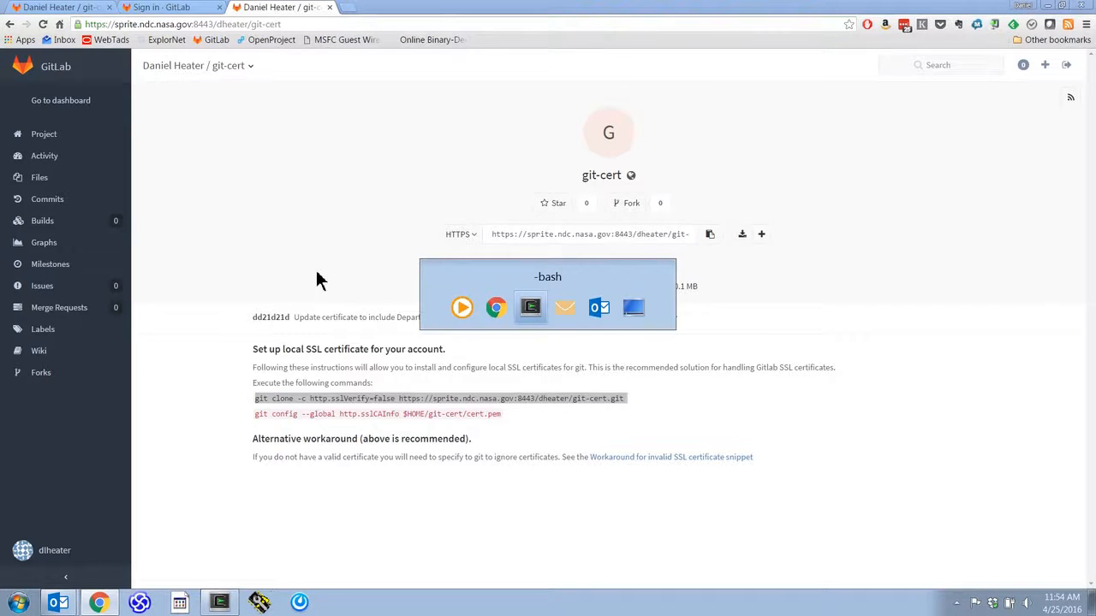
# Paste and run the git-cert clone in bash, then paste the SSL CA config command
pyautogui.rightClick(770, 171)
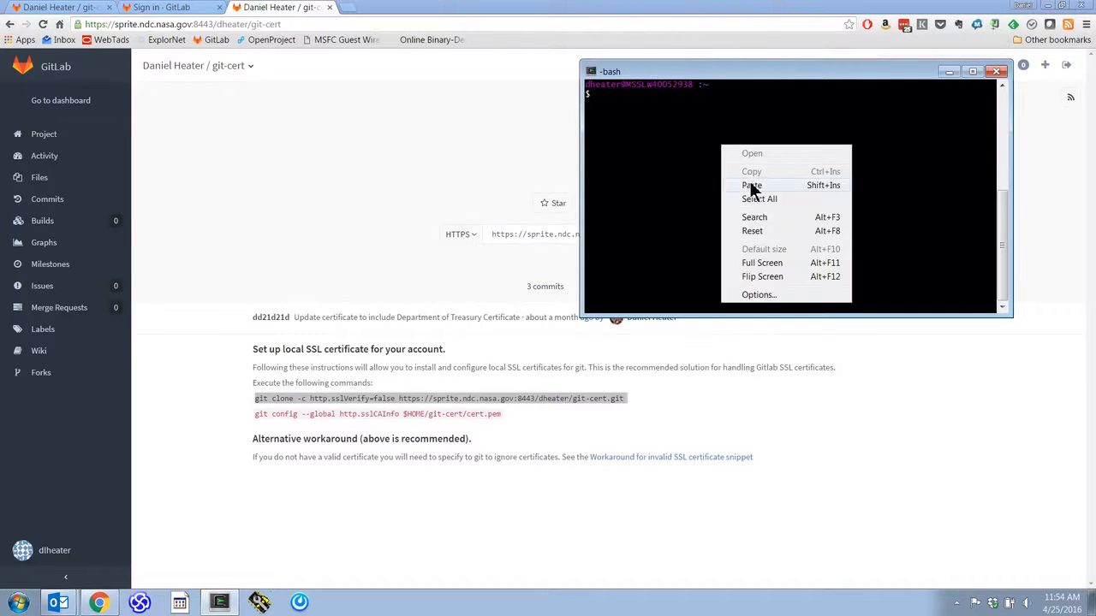
pyautogui.click(750, 185)
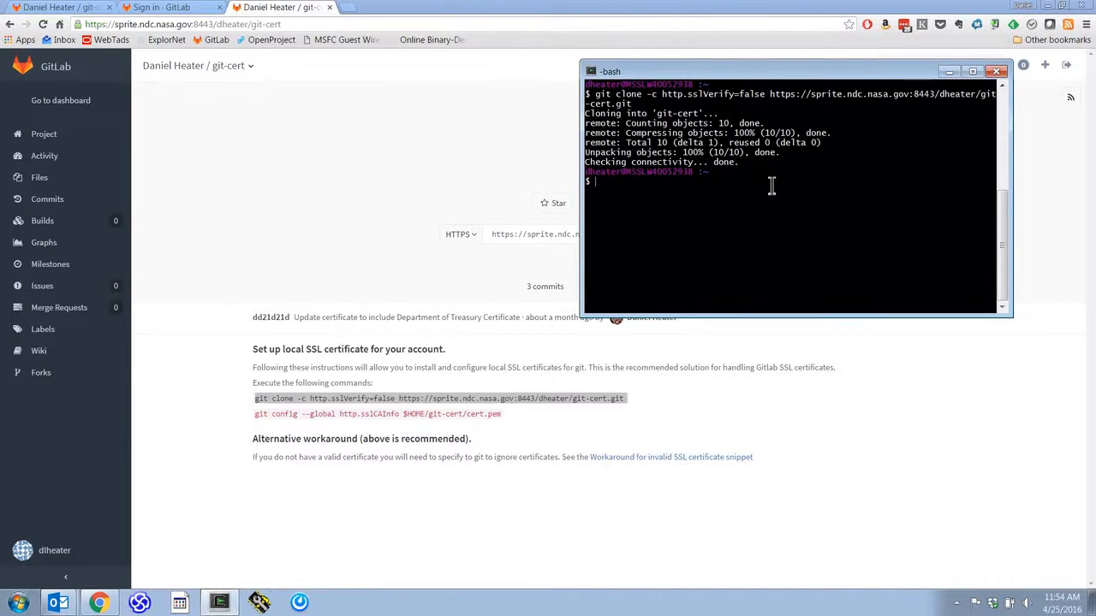
pyautogui.moveTo(674, 113)
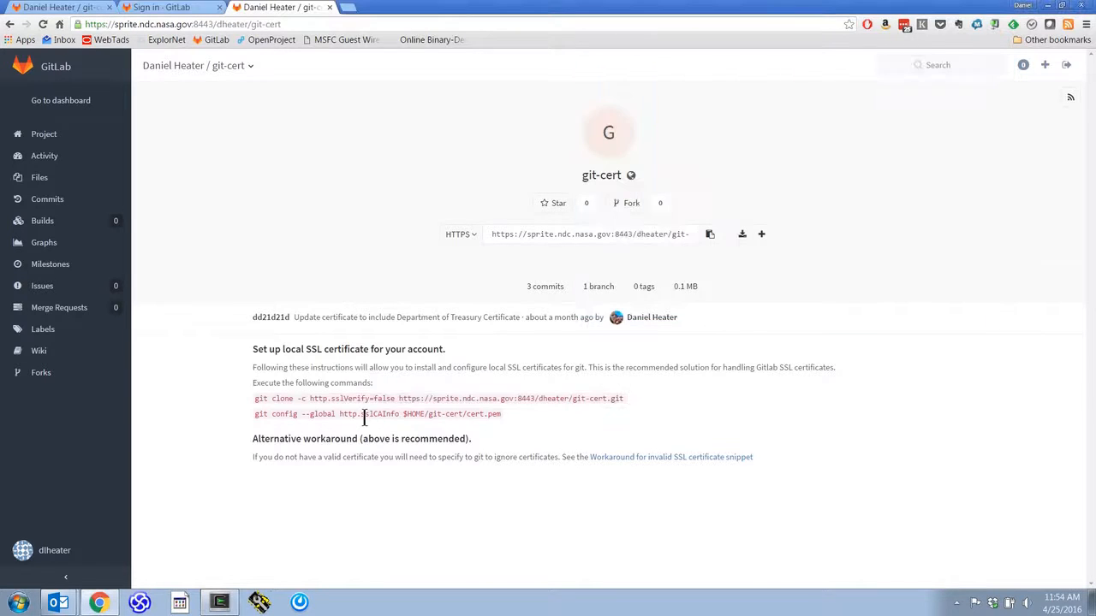
pyautogui.tripleClick(377, 412)
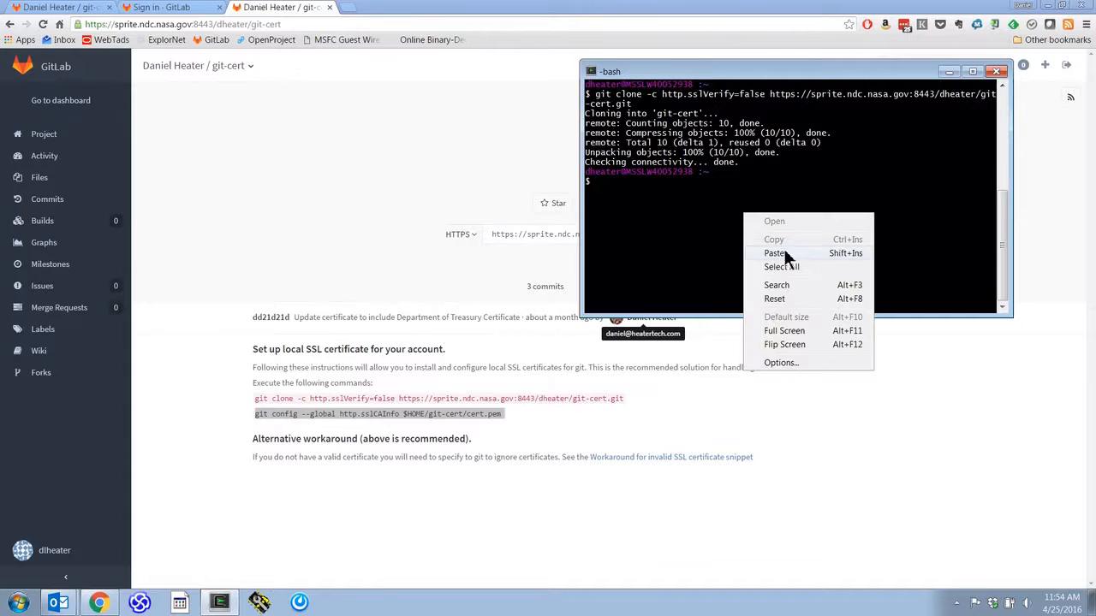
pyautogui.click(774, 253)
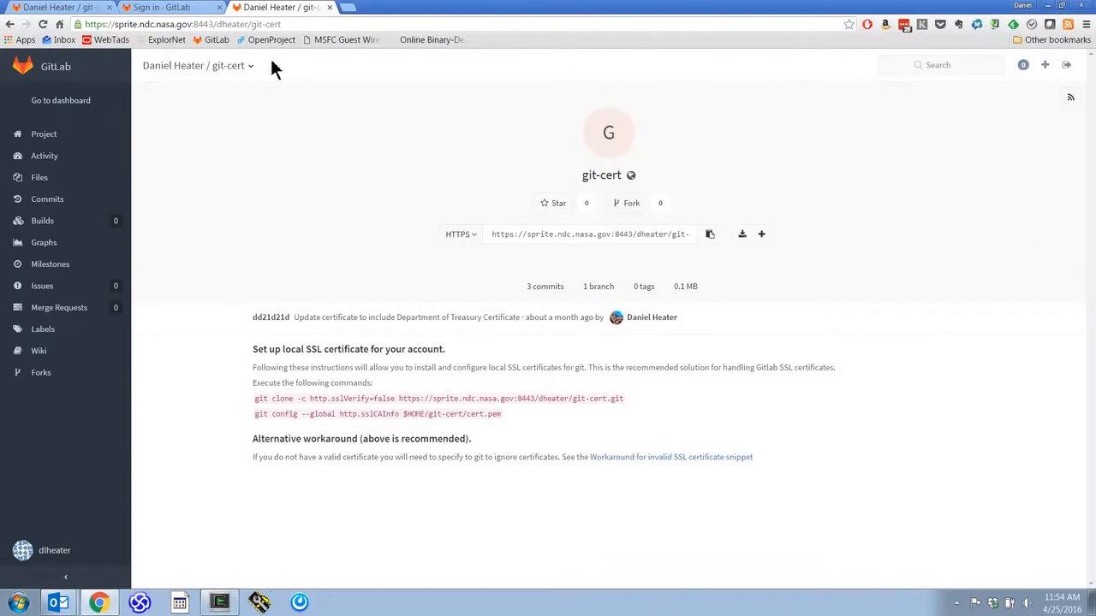
pyautogui.moveTo(72, 106)
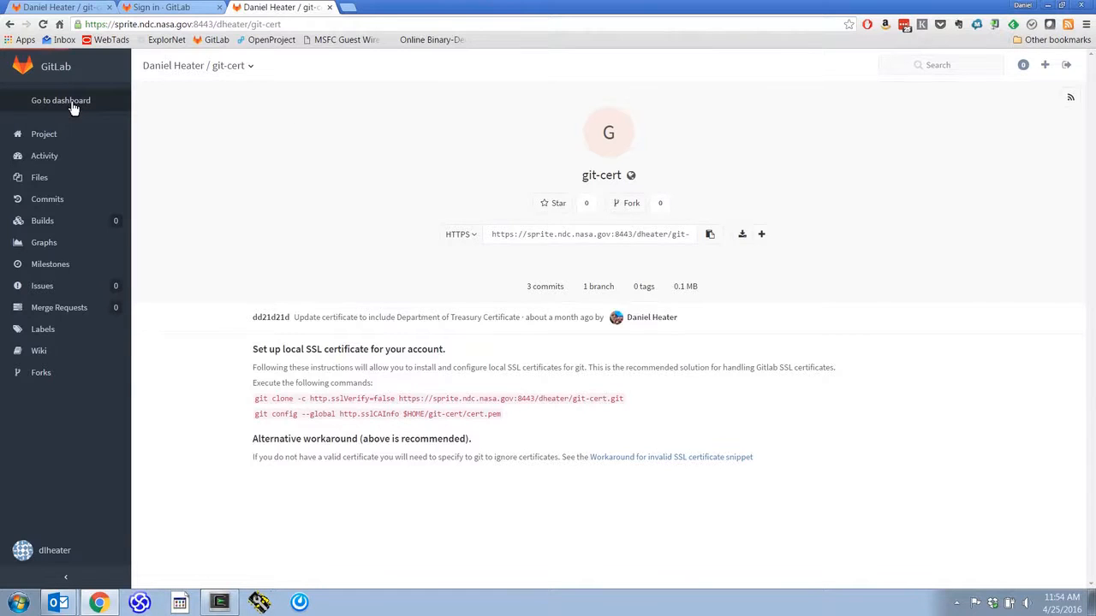
# From the dashboard, open Hello / libhpy_api and show its HTTPS clone address
pyautogui.click(62, 99)
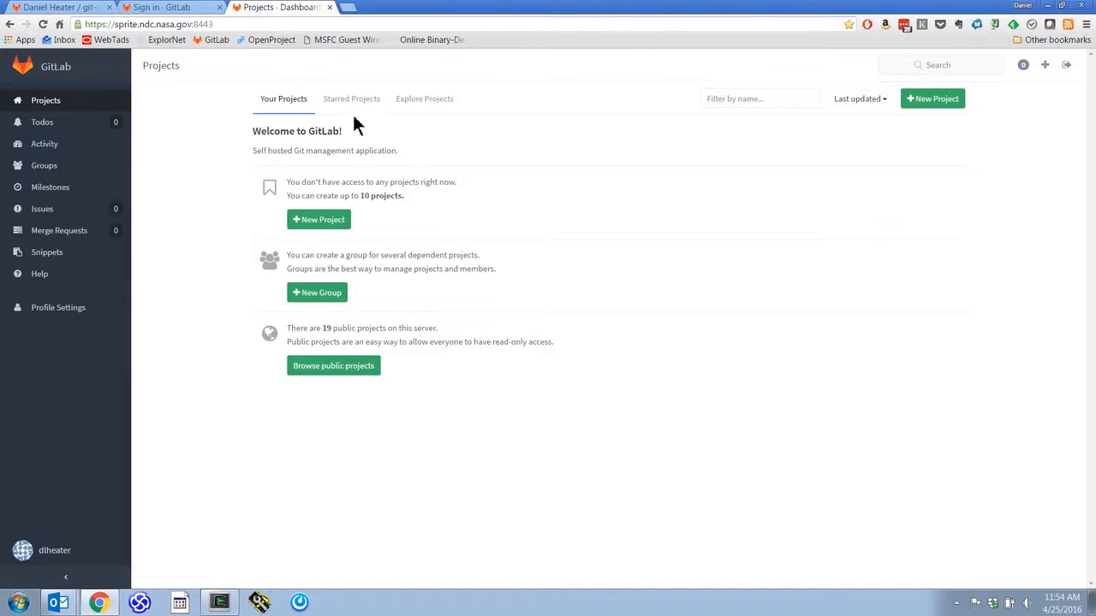
pyautogui.click(425, 97)
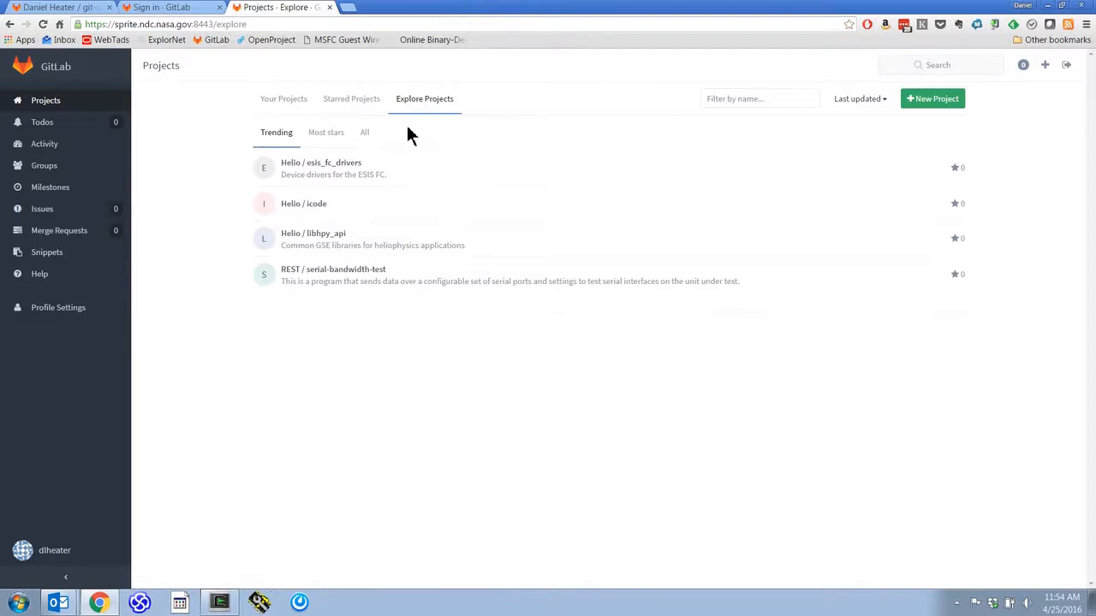
pyautogui.moveTo(321, 241)
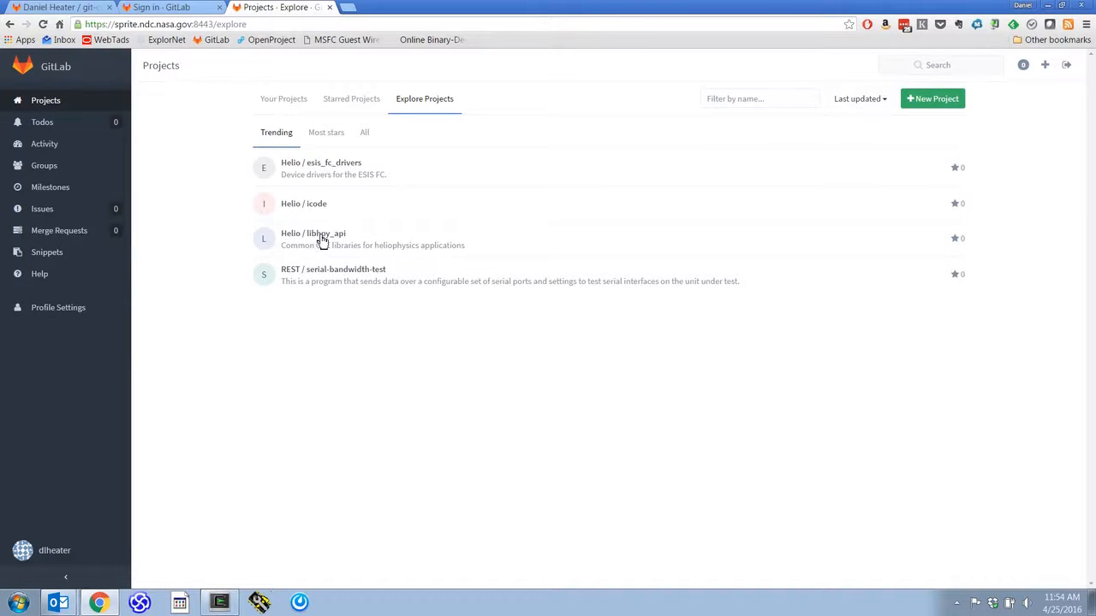
pyautogui.click(312, 233)
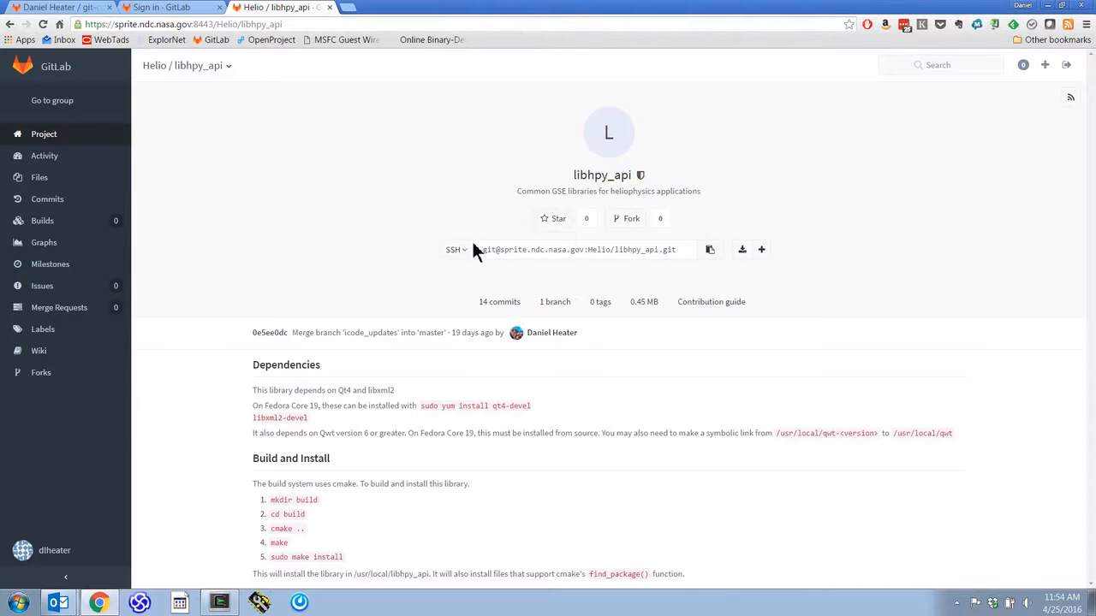
pyautogui.click(456, 250)
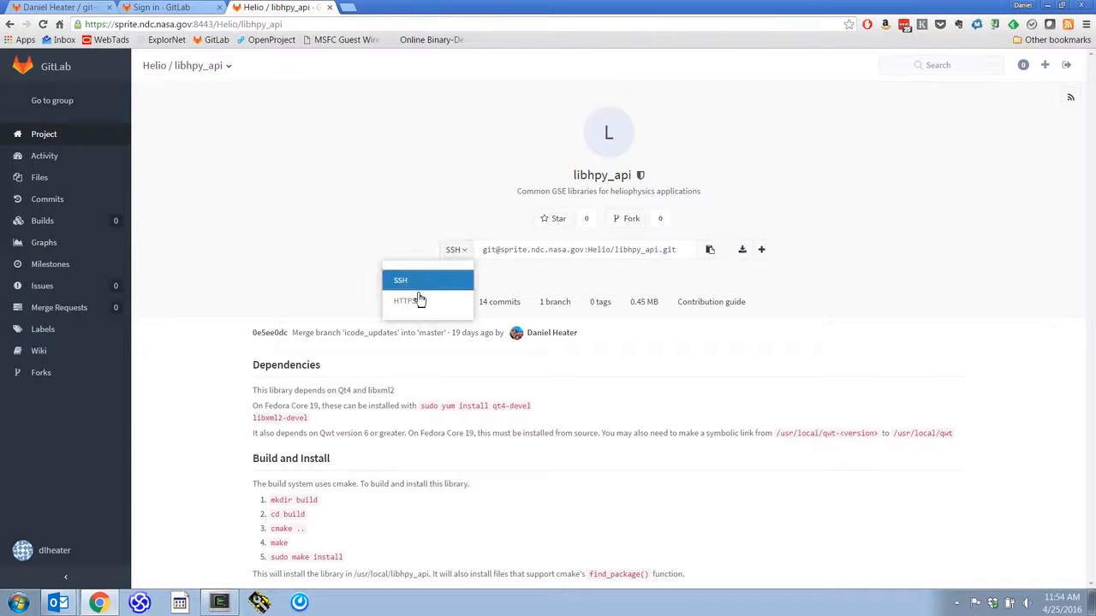
pyautogui.moveTo(404, 301)
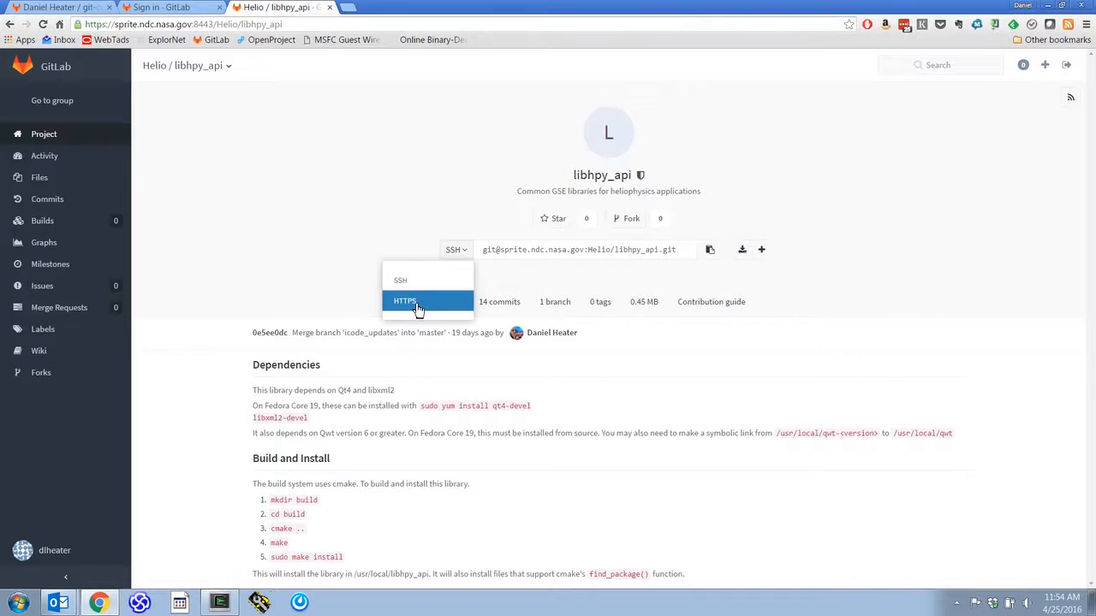
pyautogui.click(404, 301)
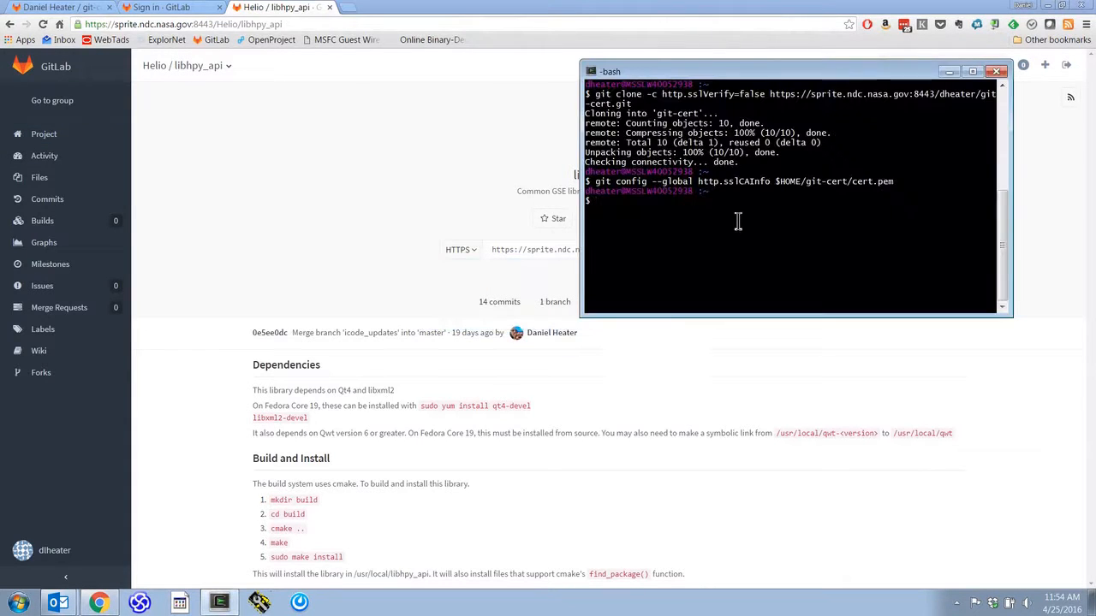
# Clone libhpy_api over HTTPS in bash, cd into the folder and list its contents
pyautogui.write('git cl')
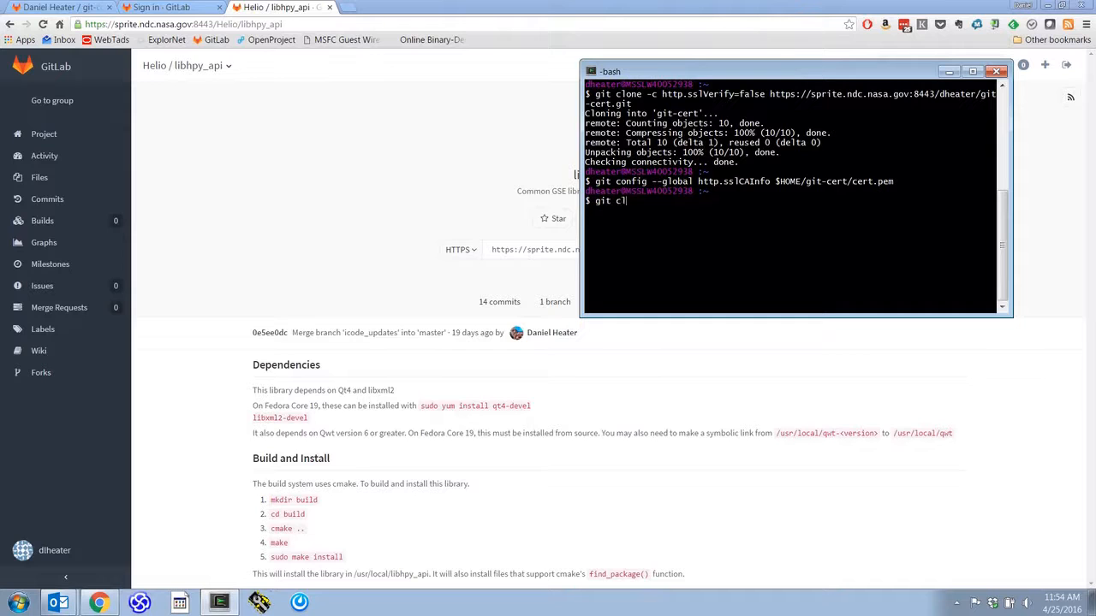
pyautogui.rightClick(744, 237)
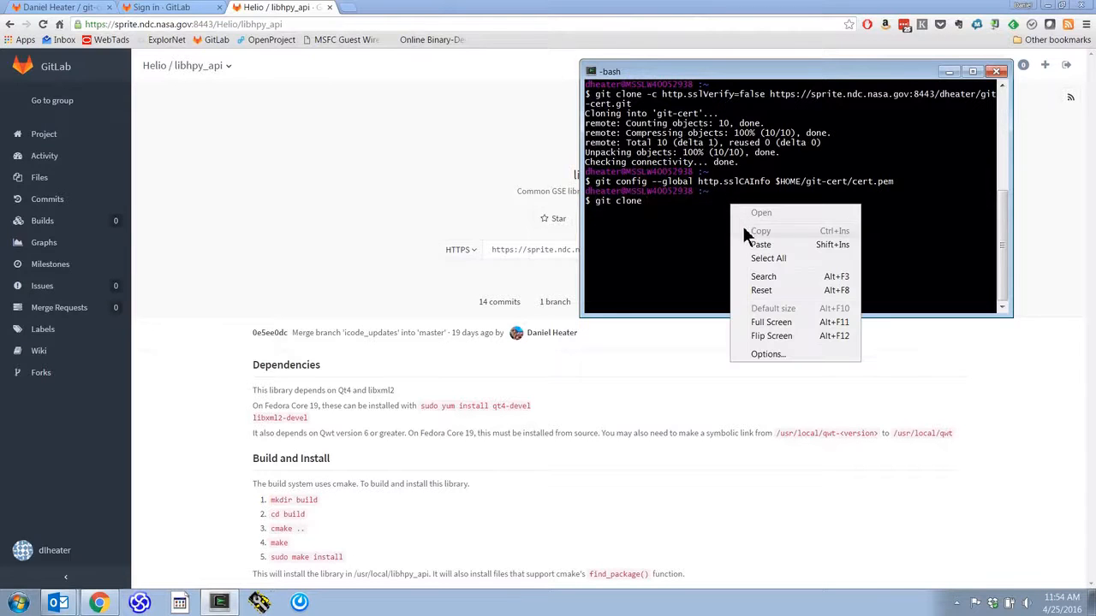
pyautogui.click(760, 245)
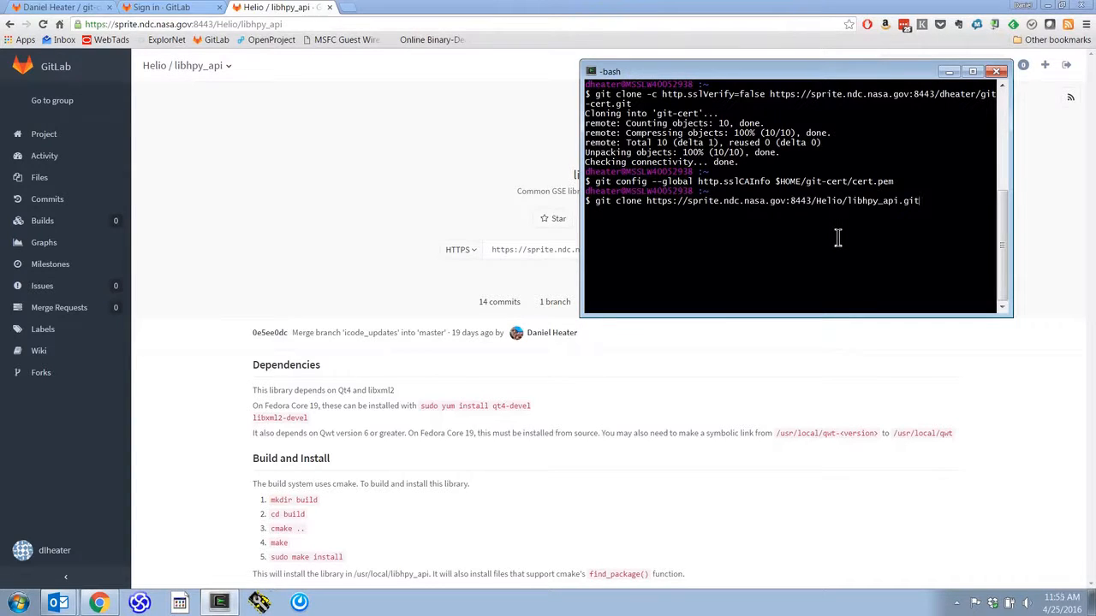
pyautogui.press('Return')
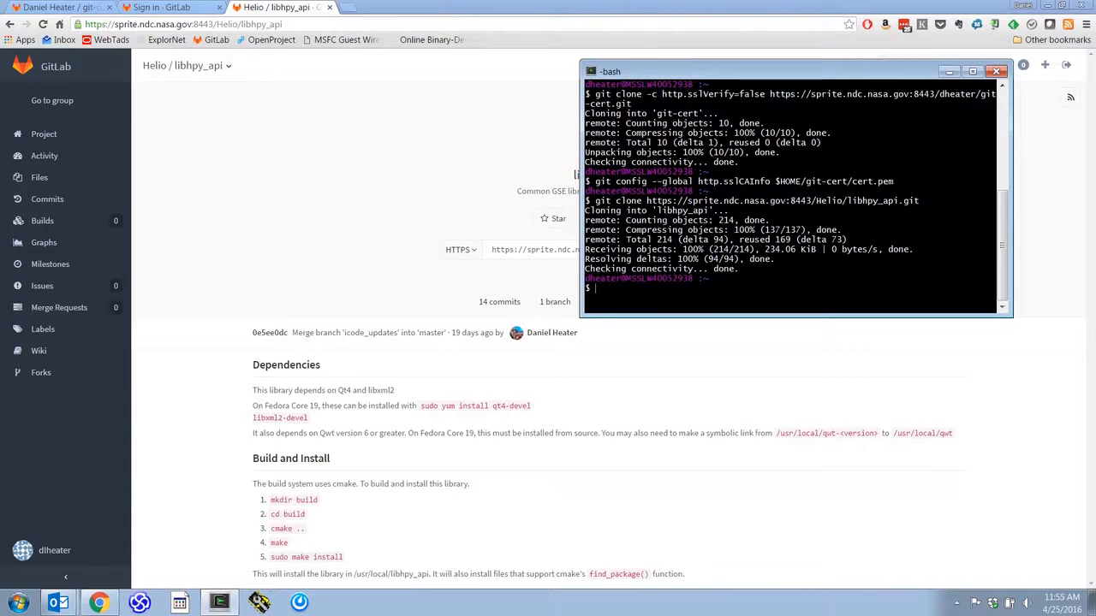
pyautogui.write('cd')
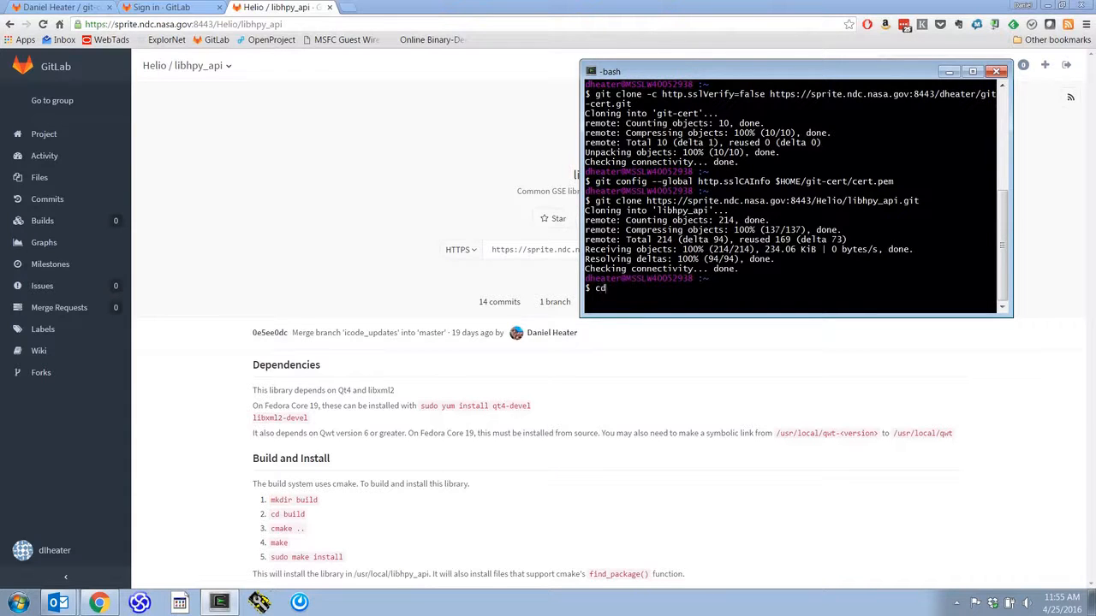
pyautogui.press('Return')
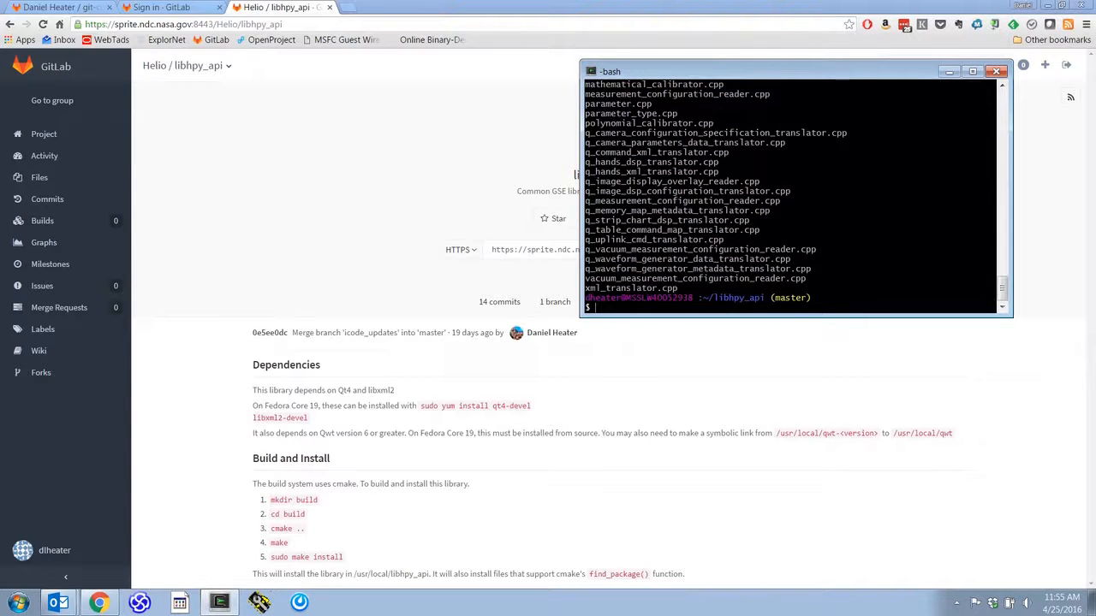
pyautogui.write('ls')
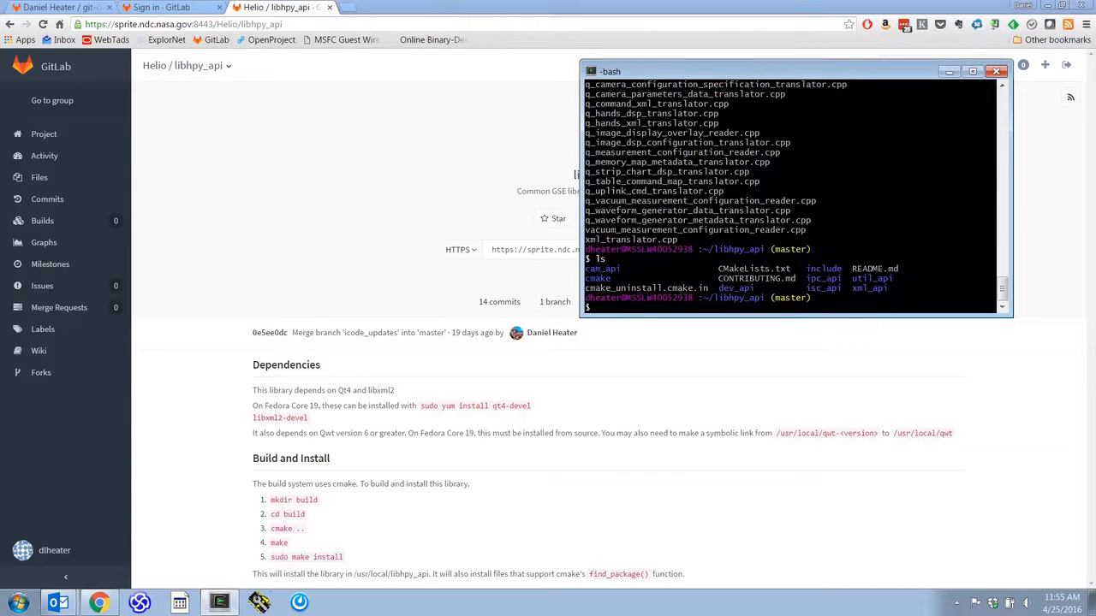
pyautogui.moveTo(715, 262)
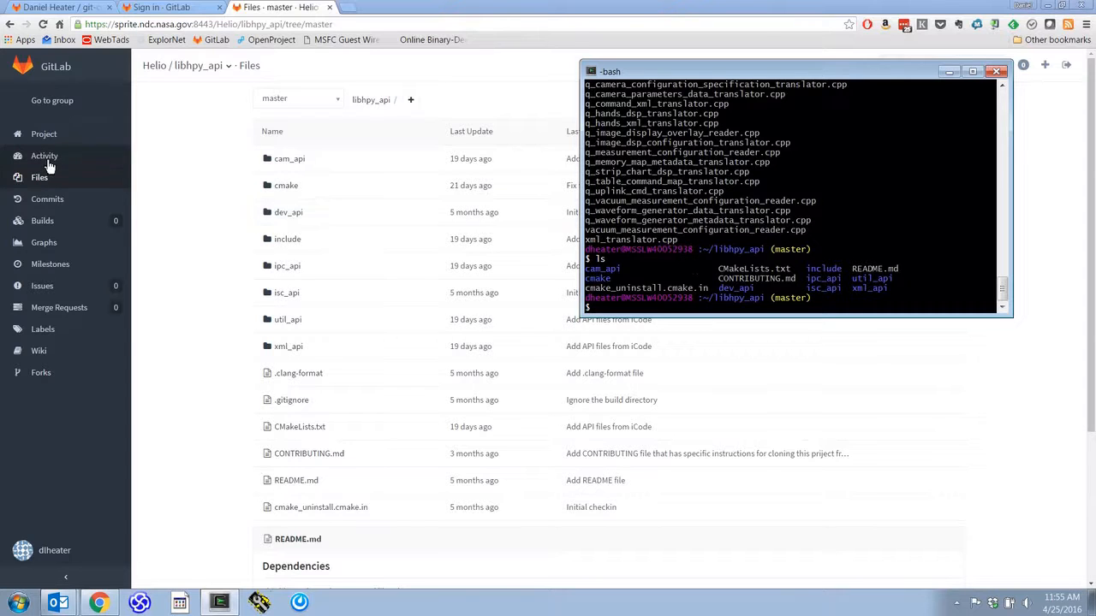
pyautogui.moveTo(51, 99)
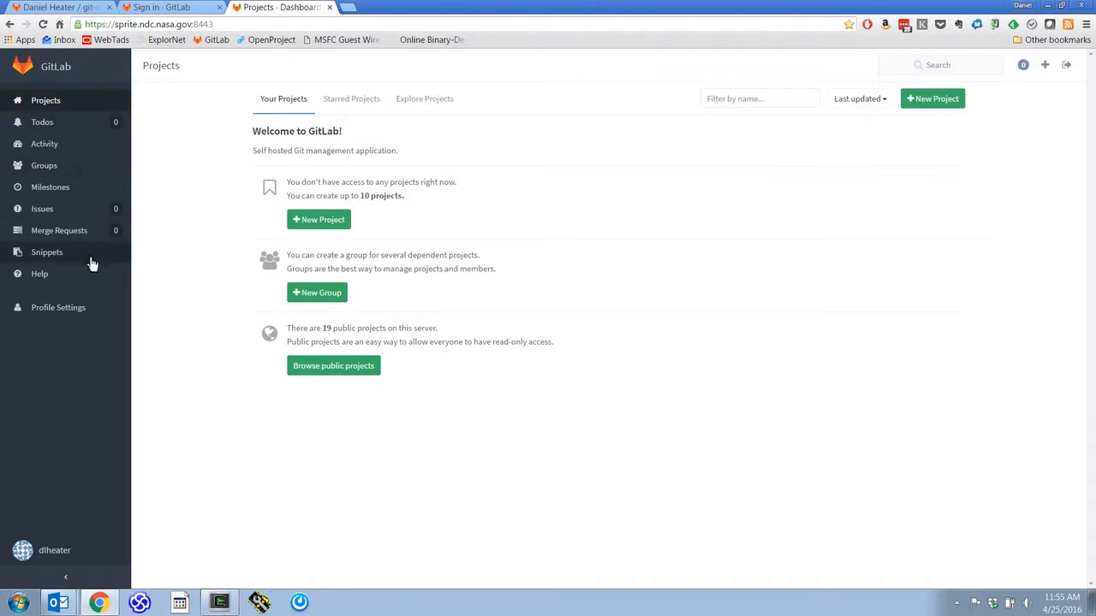
# Browse public snippets and open the 'Caching https password' snippet
pyautogui.click(48, 251)
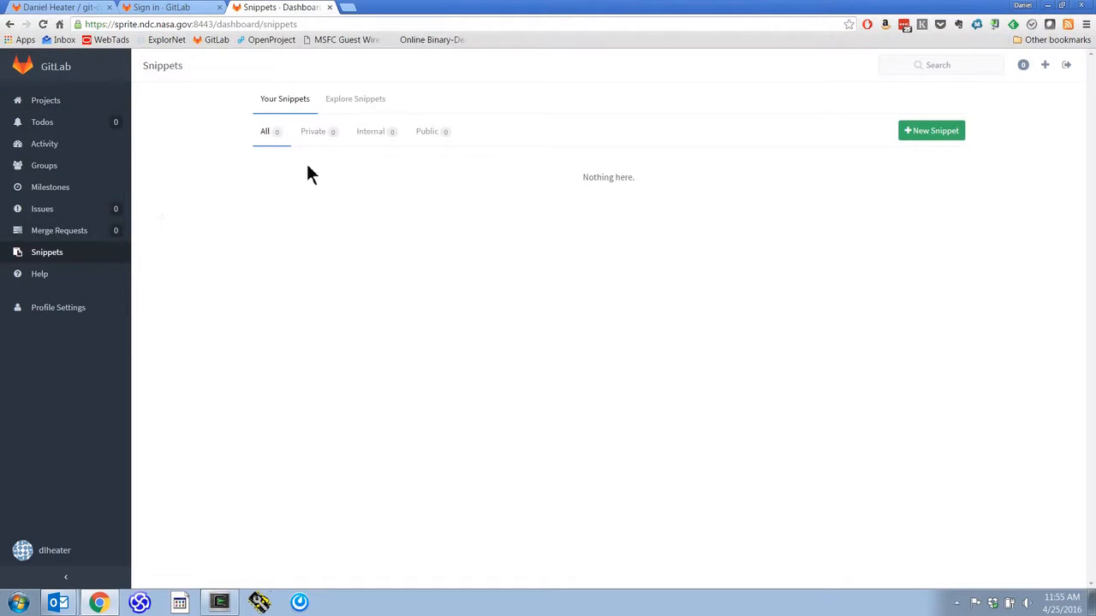
pyautogui.moveTo(67, 144)
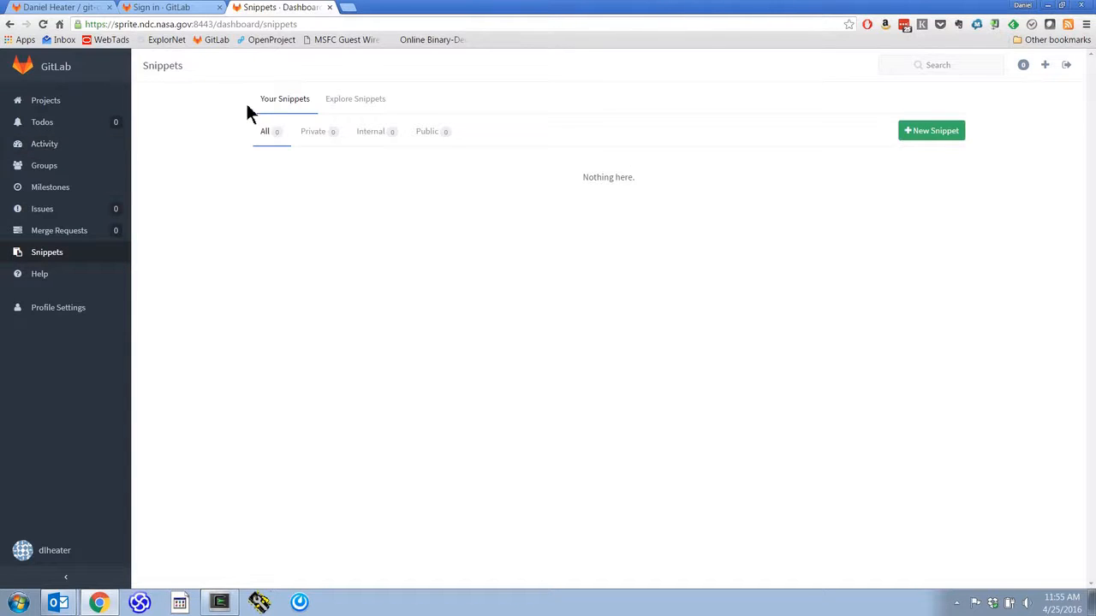
pyautogui.click(356, 98)
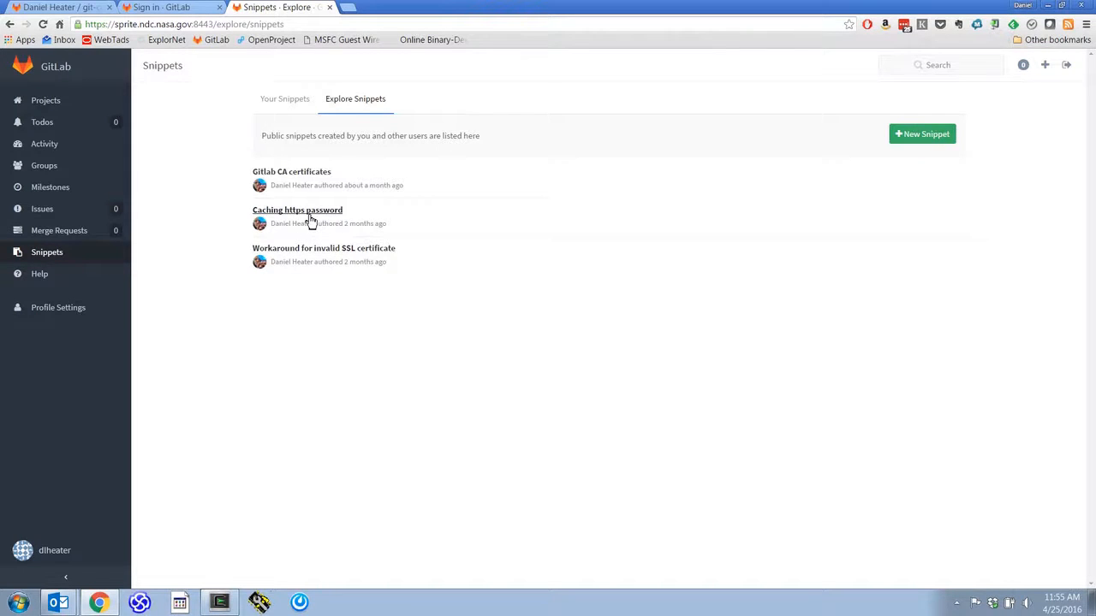
pyautogui.click(298, 209)
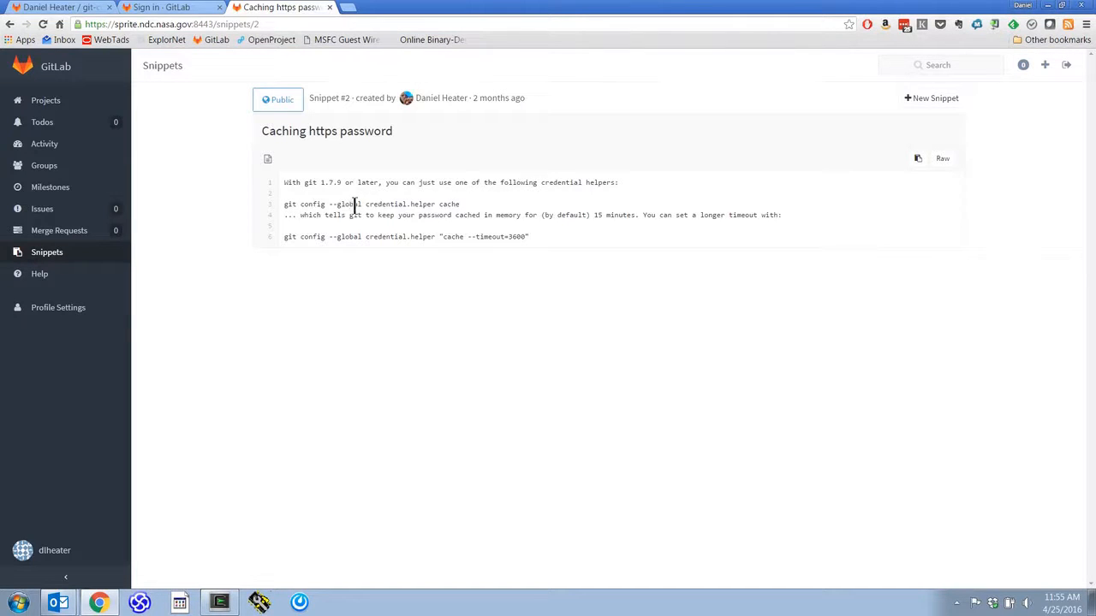
# Copy the credential.helper 'cache --timeout=3600' command and run it in bash
pyautogui.tripleClick(370, 204)
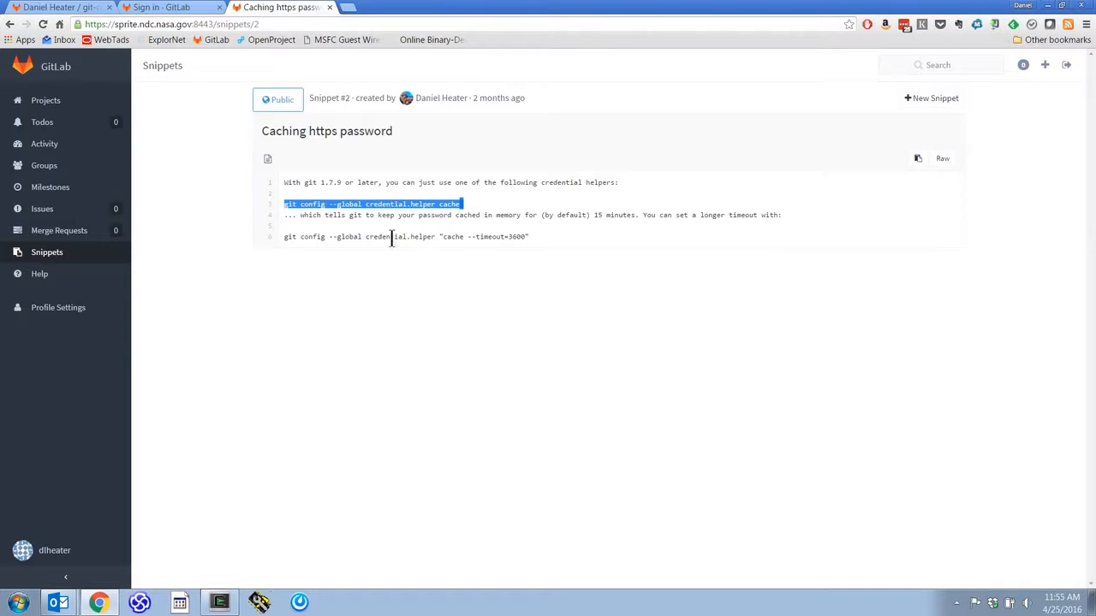
pyautogui.rightClick(394, 236)
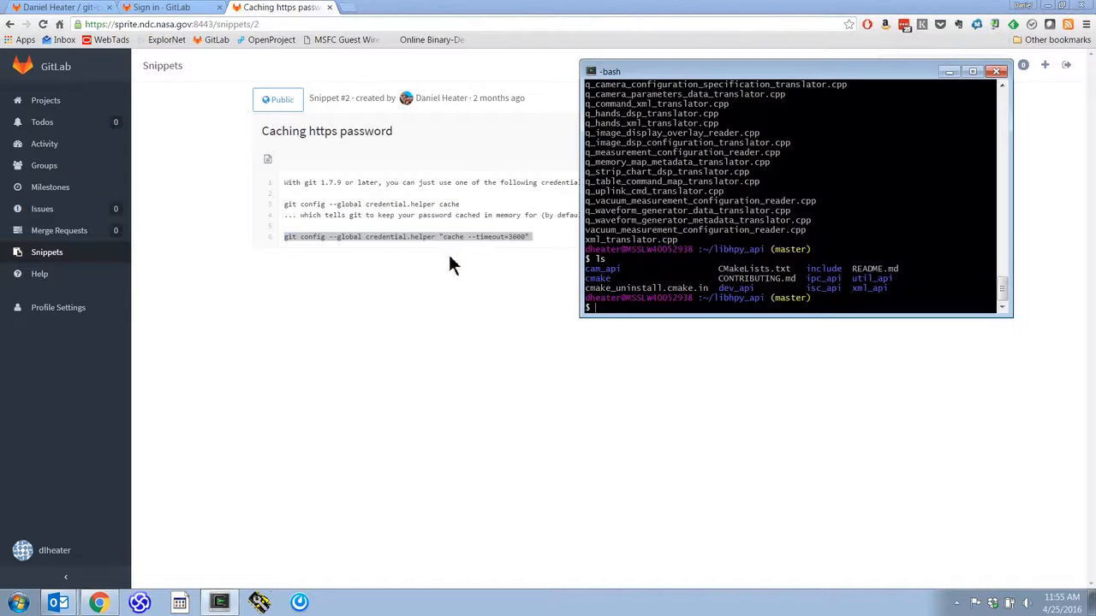
pyautogui.rightClick(685, 300)
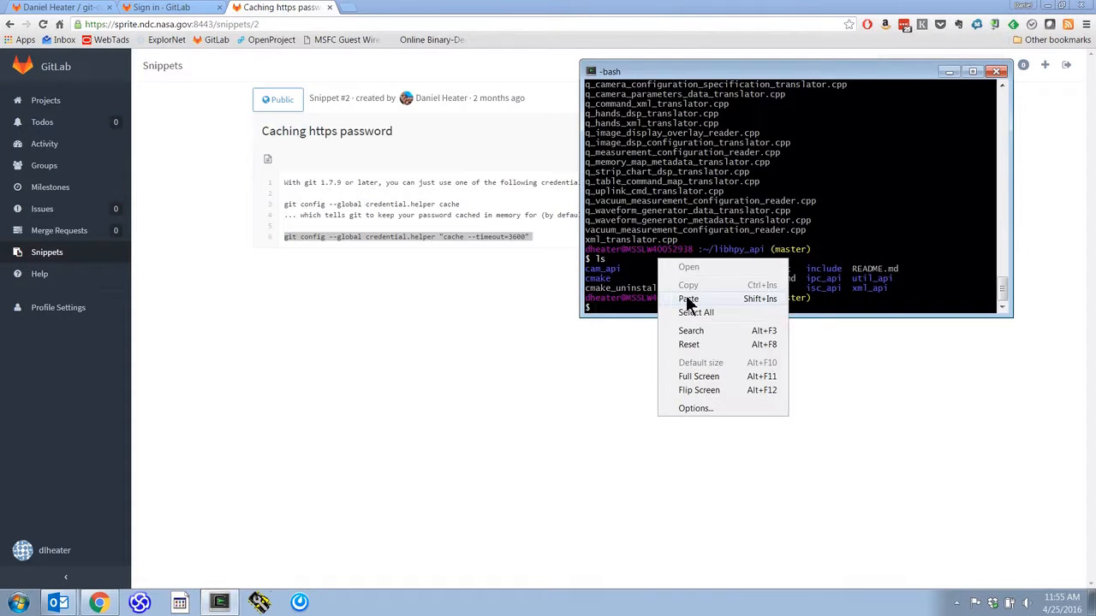
pyautogui.click(688, 297)
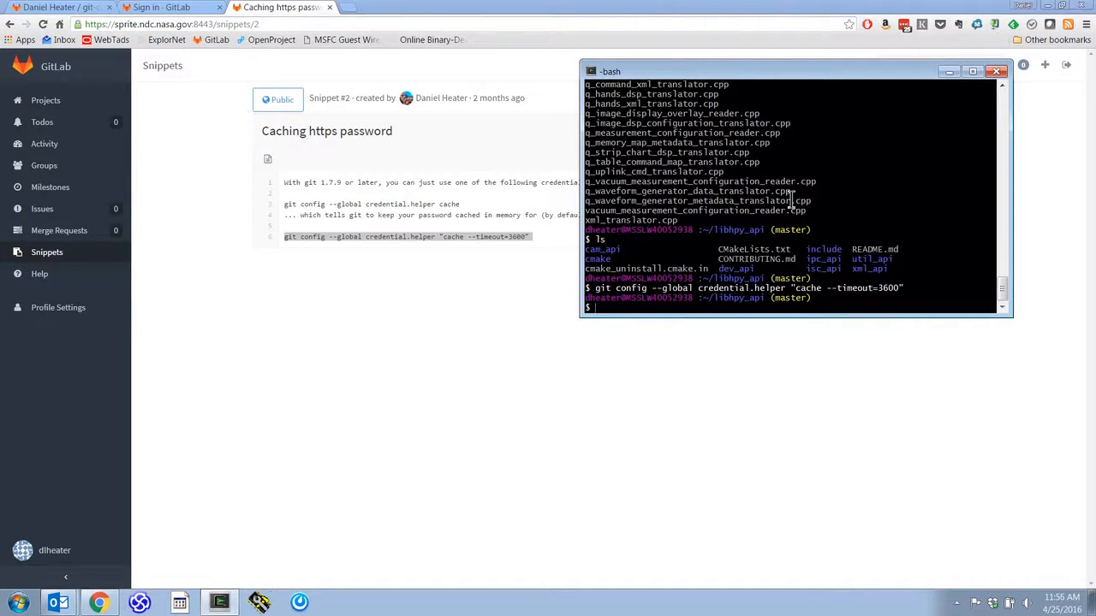
pyautogui.moveTo(204, 411)
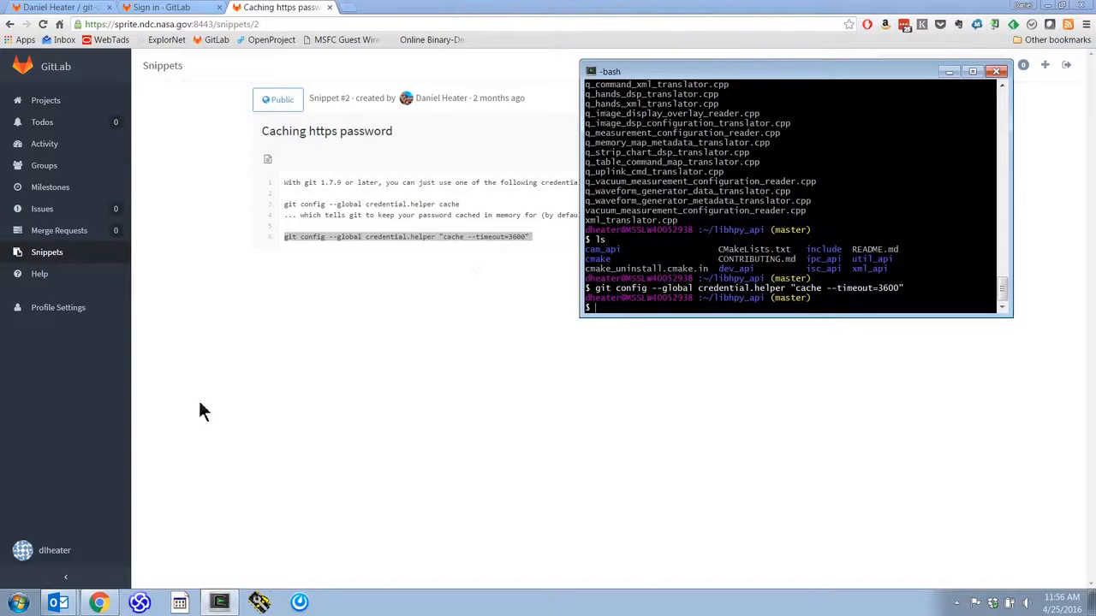
pyautogui.moveTo(180, 498)
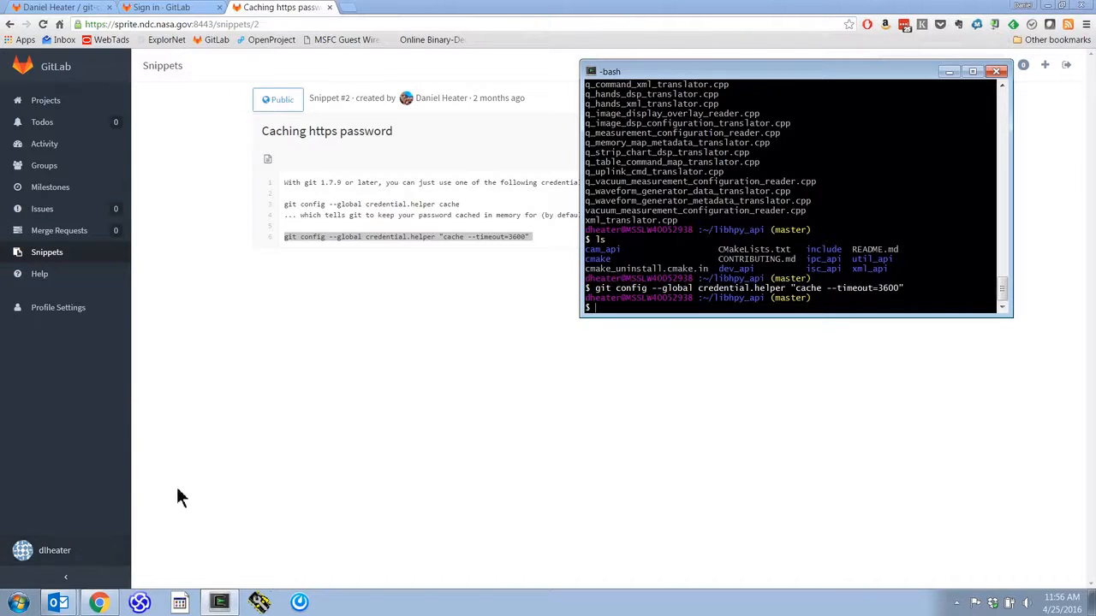
pyautogui.moveTo(284, 426)
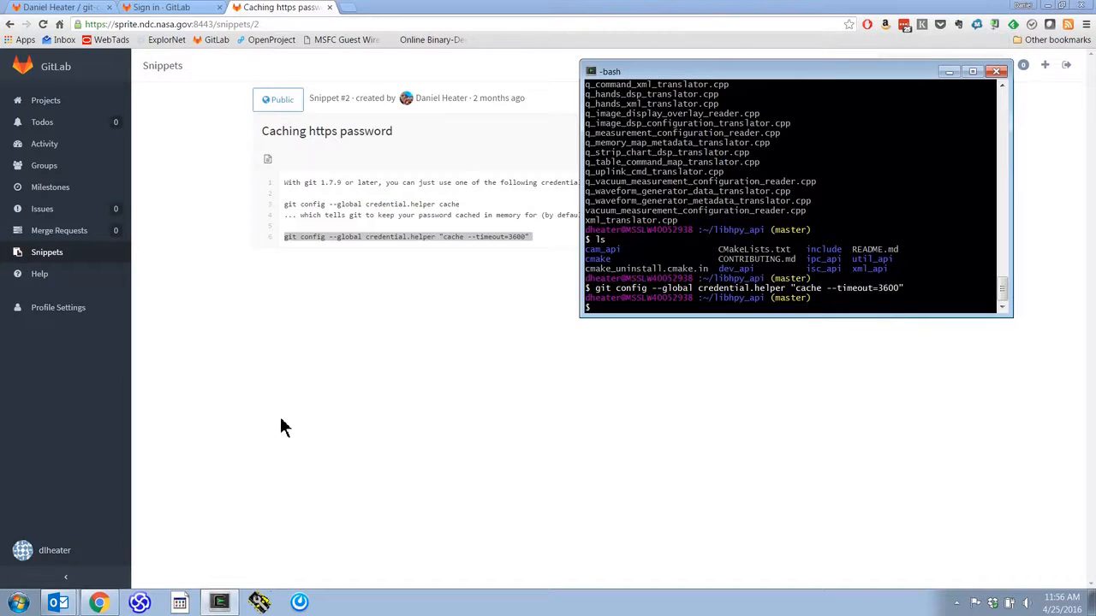